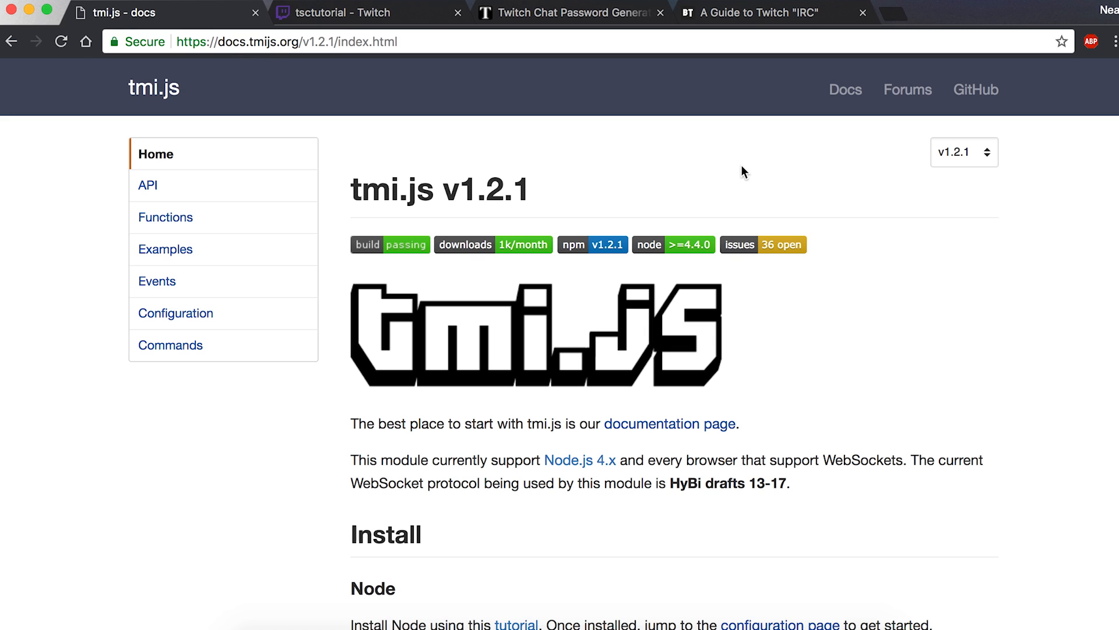
{"action": "mouse_move", "coordinate": [485, 171]}
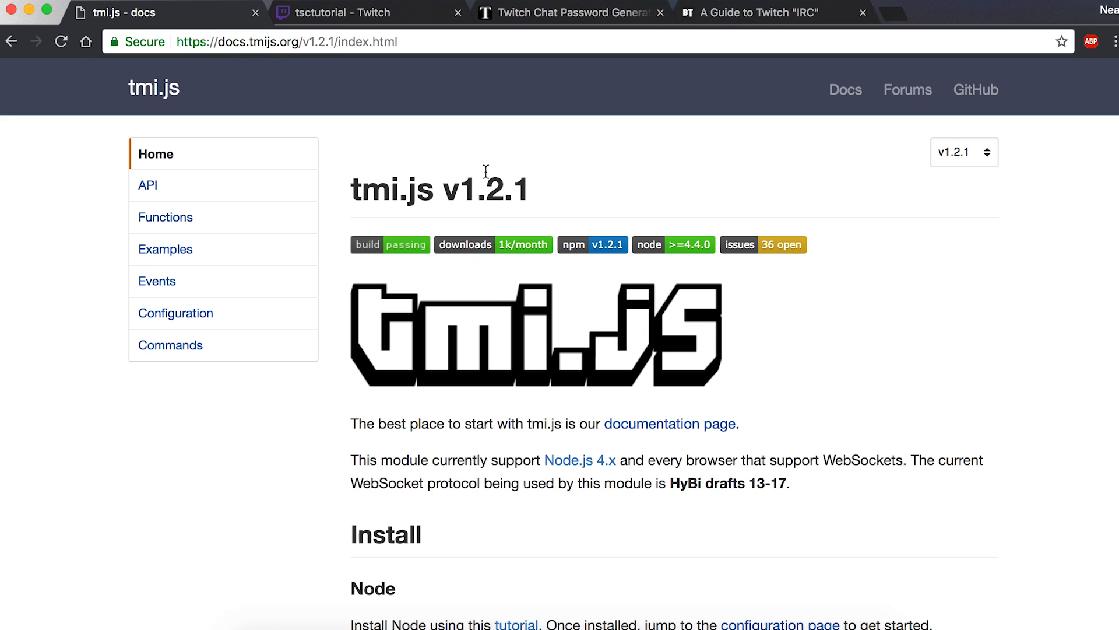
{"action": "mouse_move", "coordinate": [459, 167]}
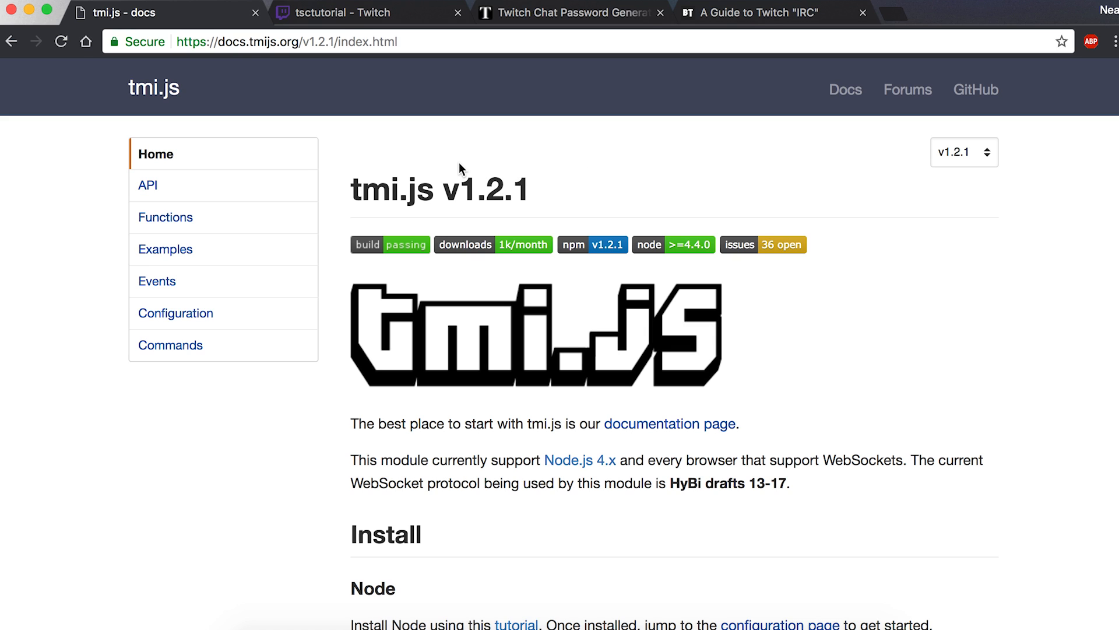
{"action": "mouse_move", "coordinate": [355, 175]}
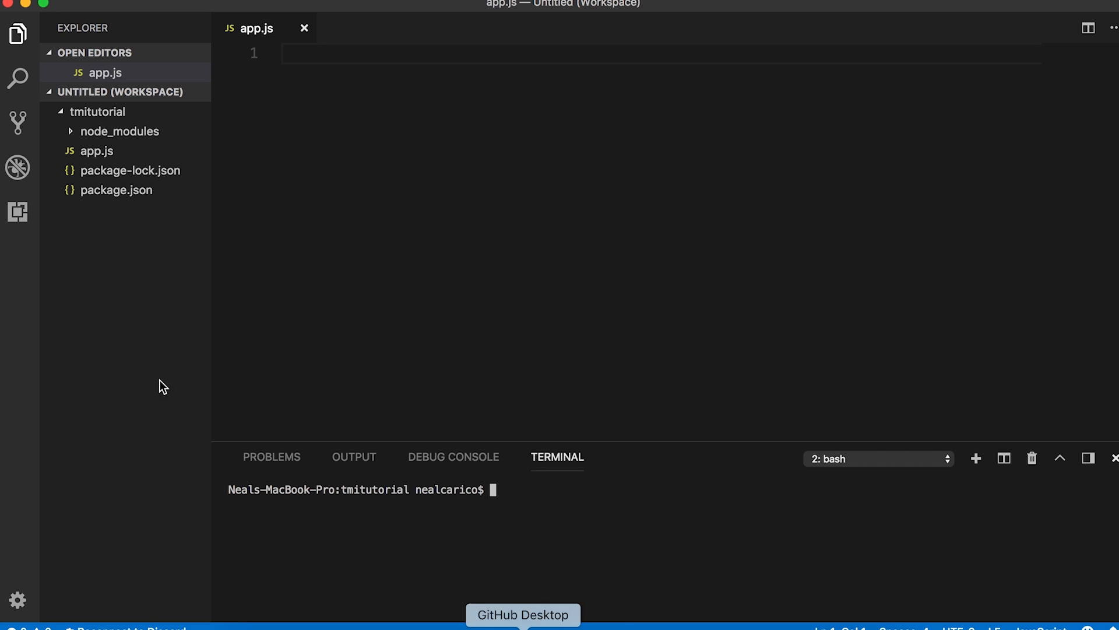
{"action": "mouse_move", "coordinate": [96, 151]}
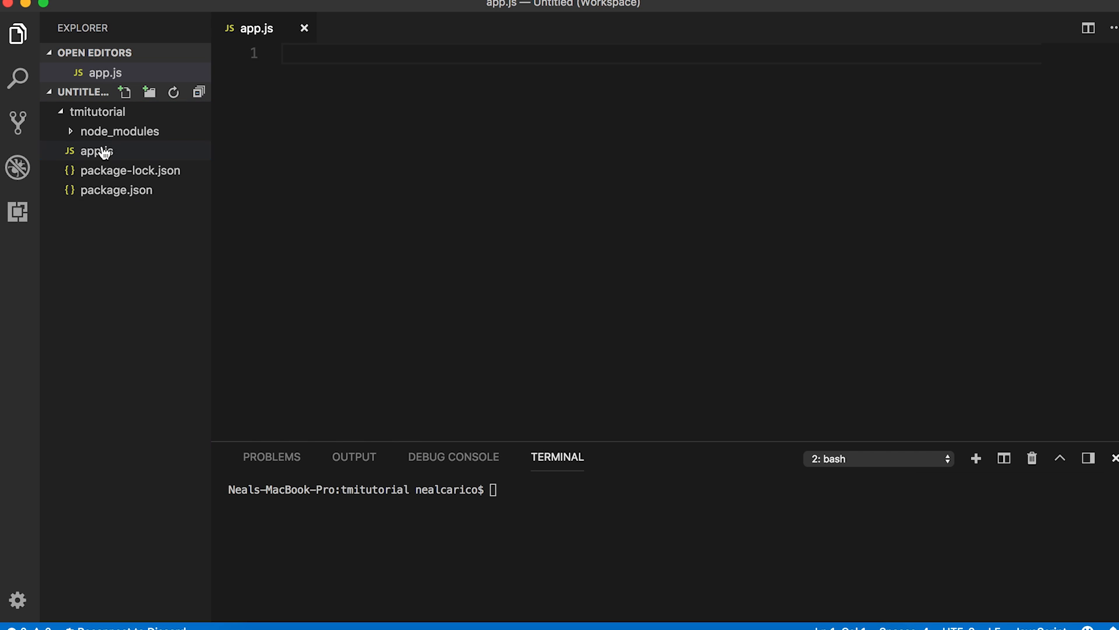
Step: With app.js open, bring up the tmi.js Configuration docs and scroll to the Node example code
{"action": "left_click", "coordinate": [97, 150]}
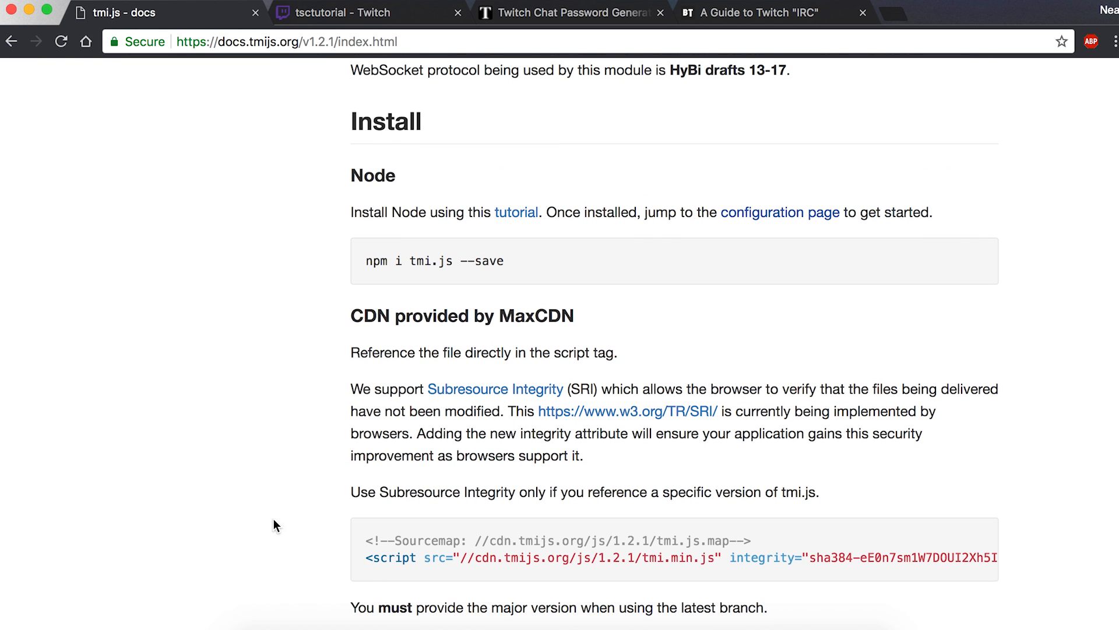
{"action": "triple_click", "coordinate": [434, 260]}
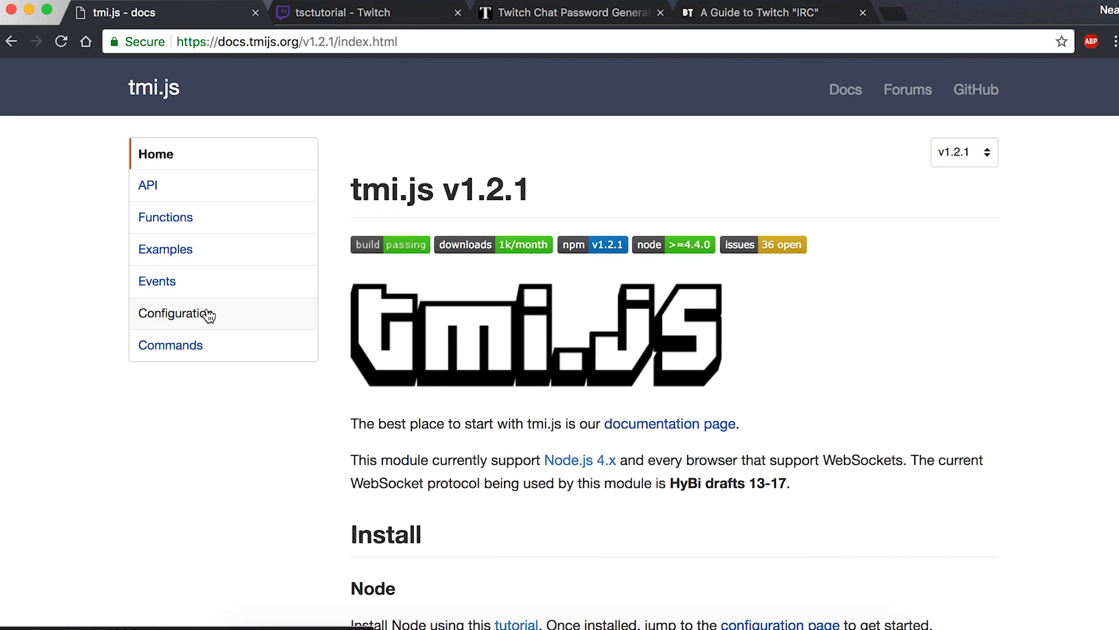
{"action": "left_click", "coordinate": [176, 312]}
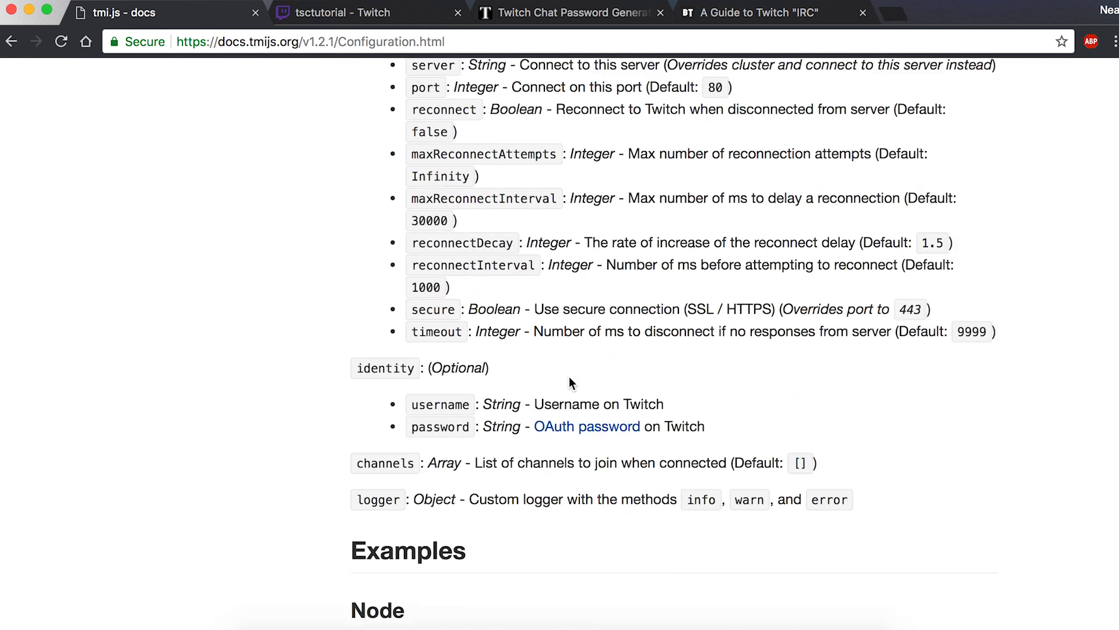
{"action": "scroll", "scroll_direction": "up", "scroll_amount": 3}
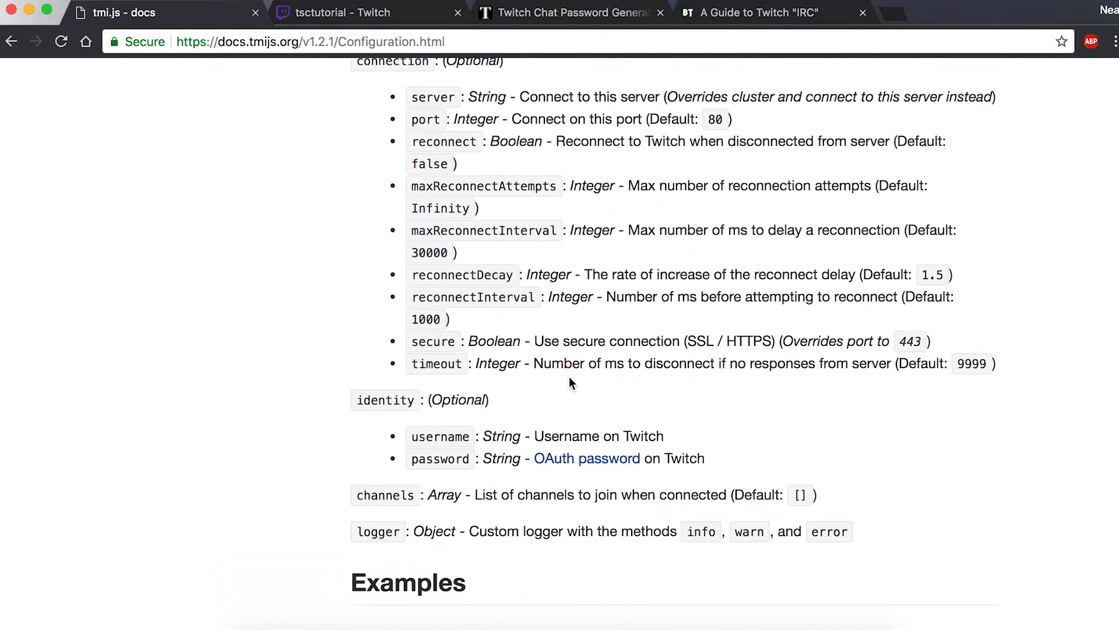
{"action": "scroll", "scroll_direction": "down", "scroll_amount": 3}
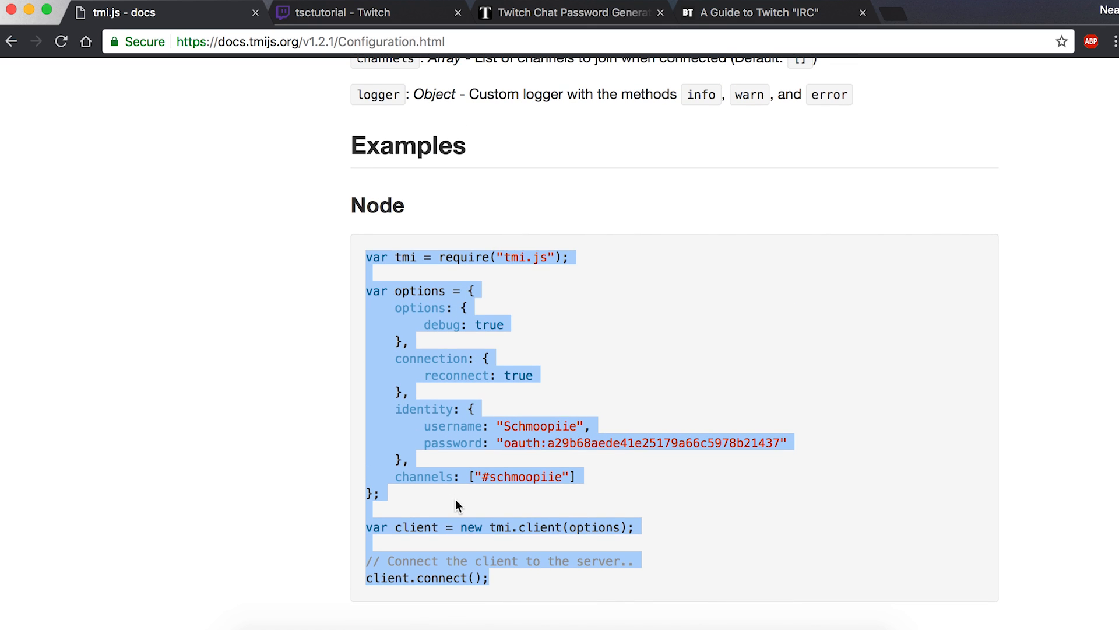
{"action": "scroll", "scroll_direction": "down", "scroll_amount": 3}
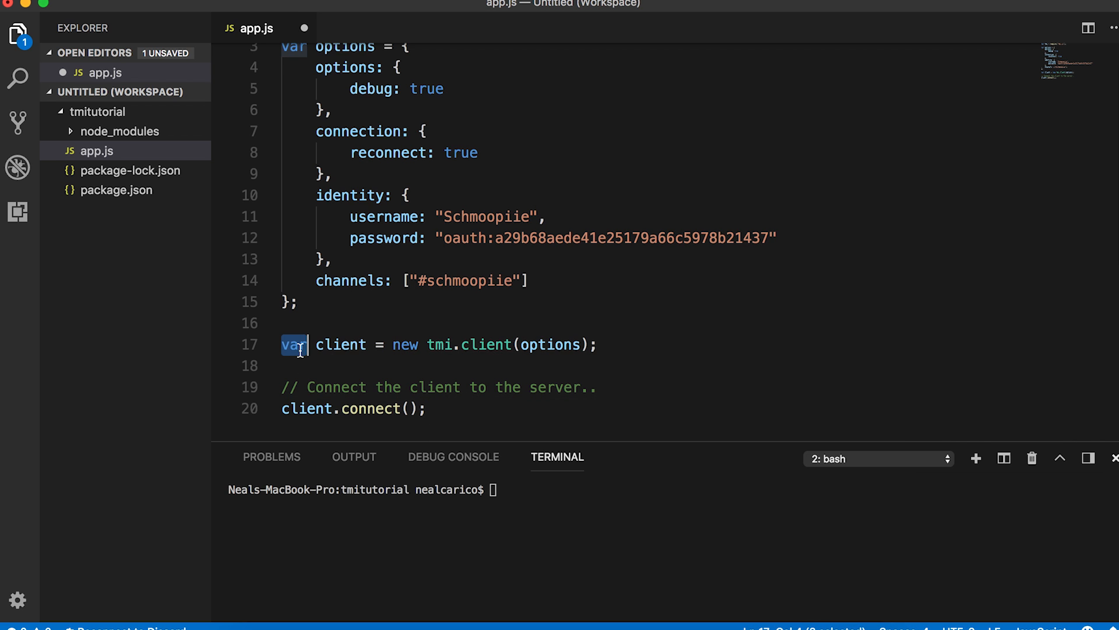
Step: Declare the pasted example's variables with const instead of var
{"action": "type", "text": "const"}
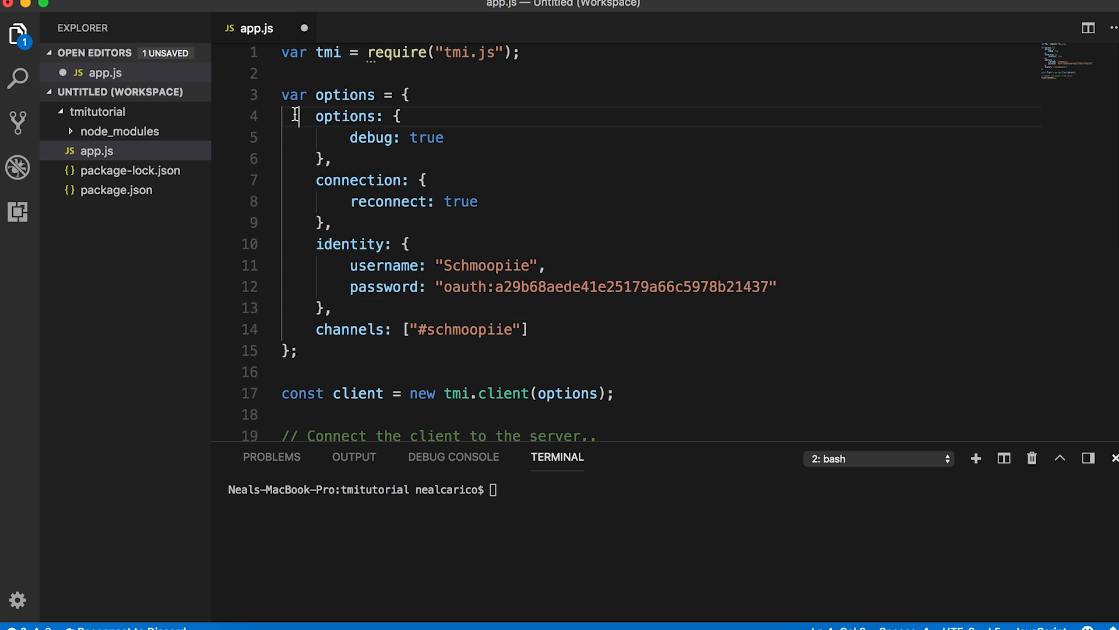
{"action": "type", "text": "const"}
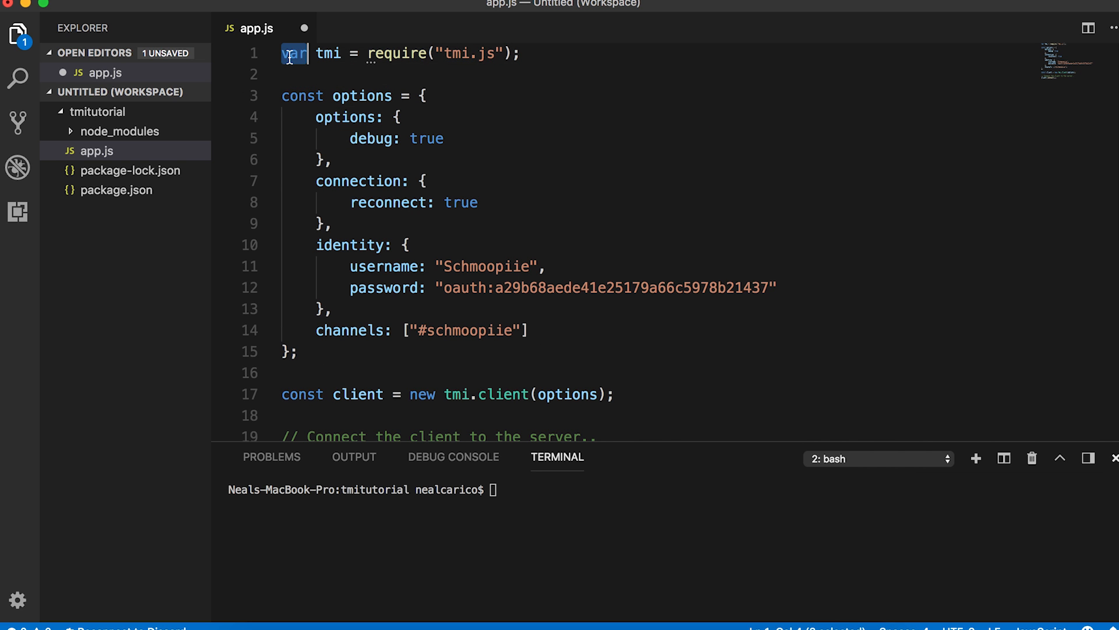
{"action": "type", "text": "const"}
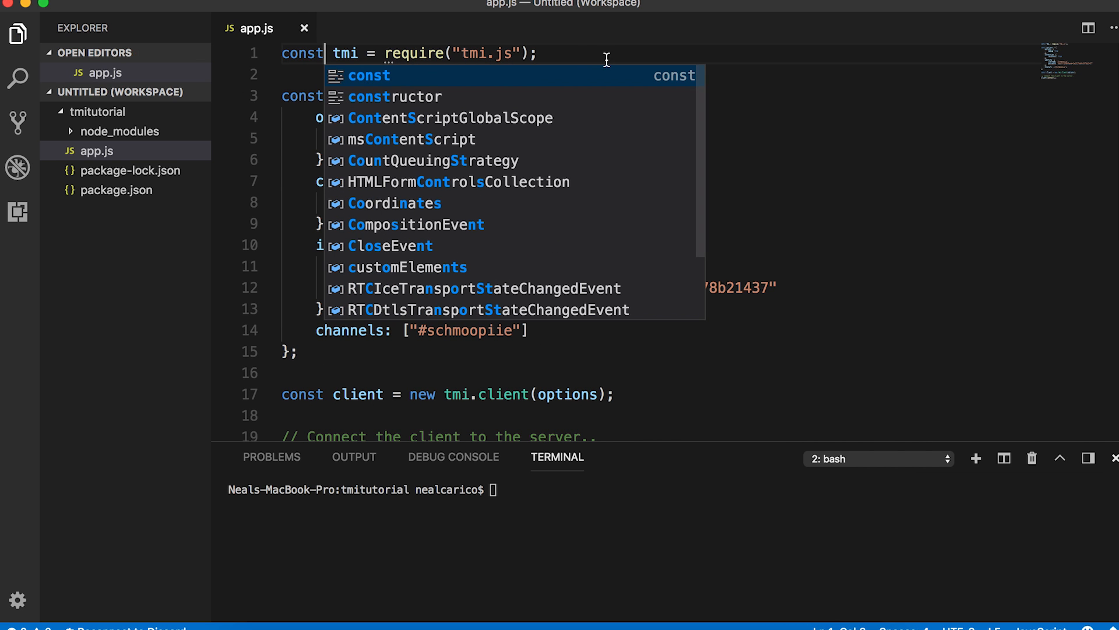
{"action": "key", "text": "Escape"}
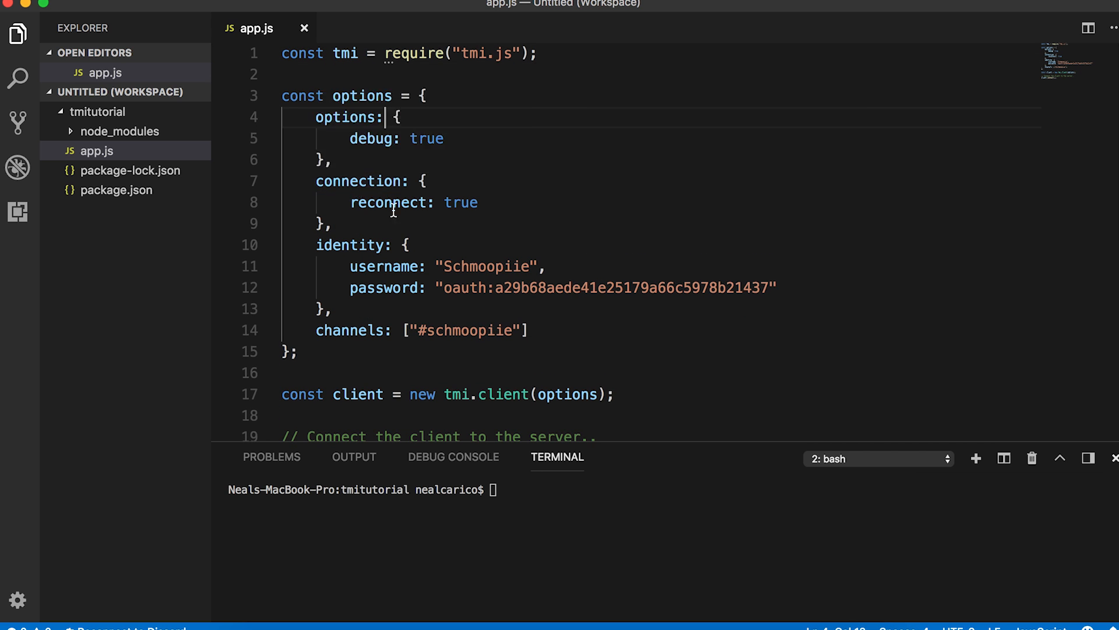
Step: Replace the identity username Schmoopiie with tsctutorial
{"action": "double_click", "coordinate": [350, 245]}
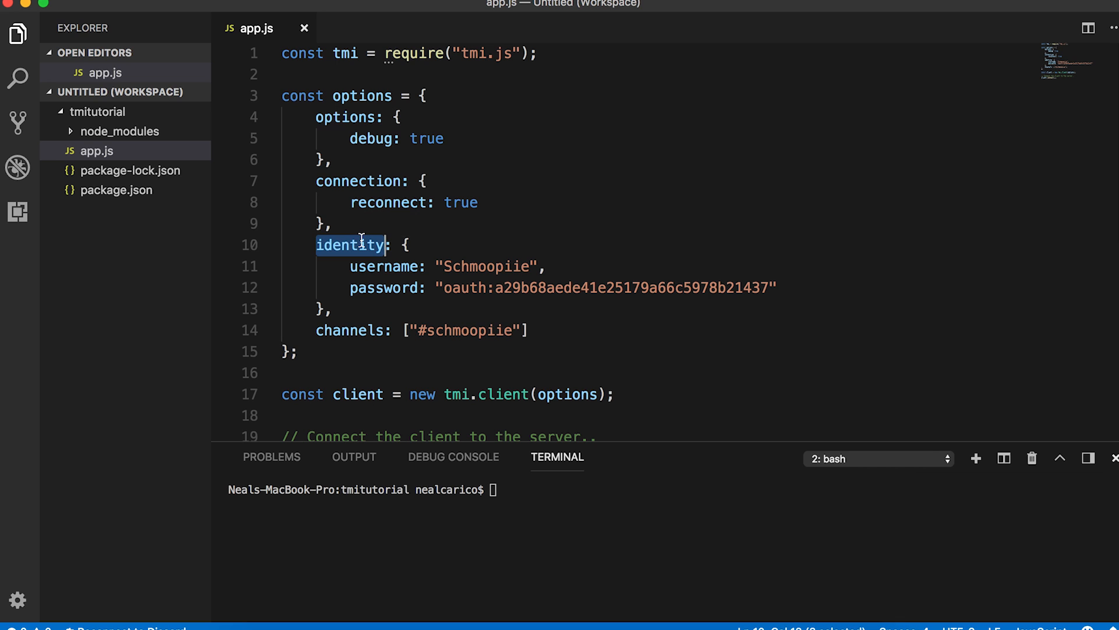
{"action": "double_click", "coordinate": [486, 266]}
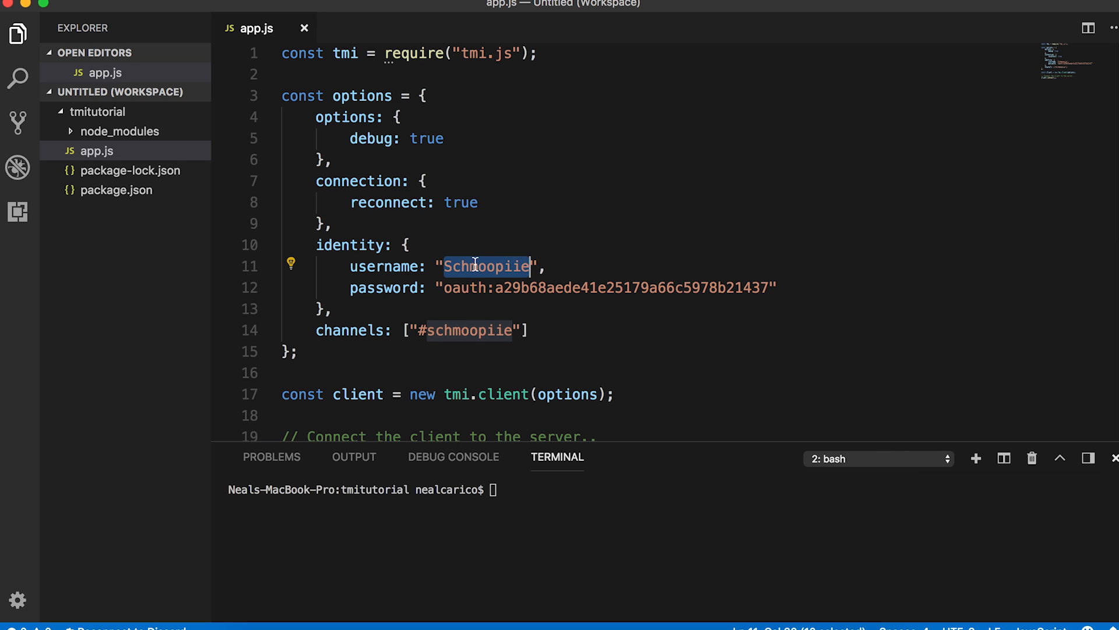
{"action": "type", "text": "tsc"}
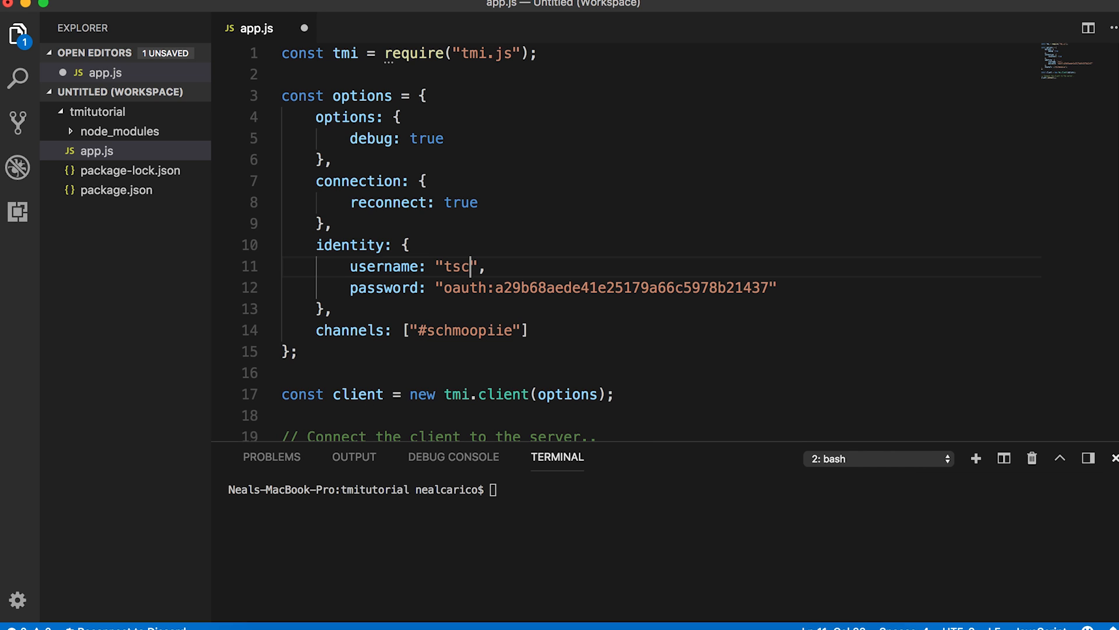
{"action": "type", "text": "tutorial"}
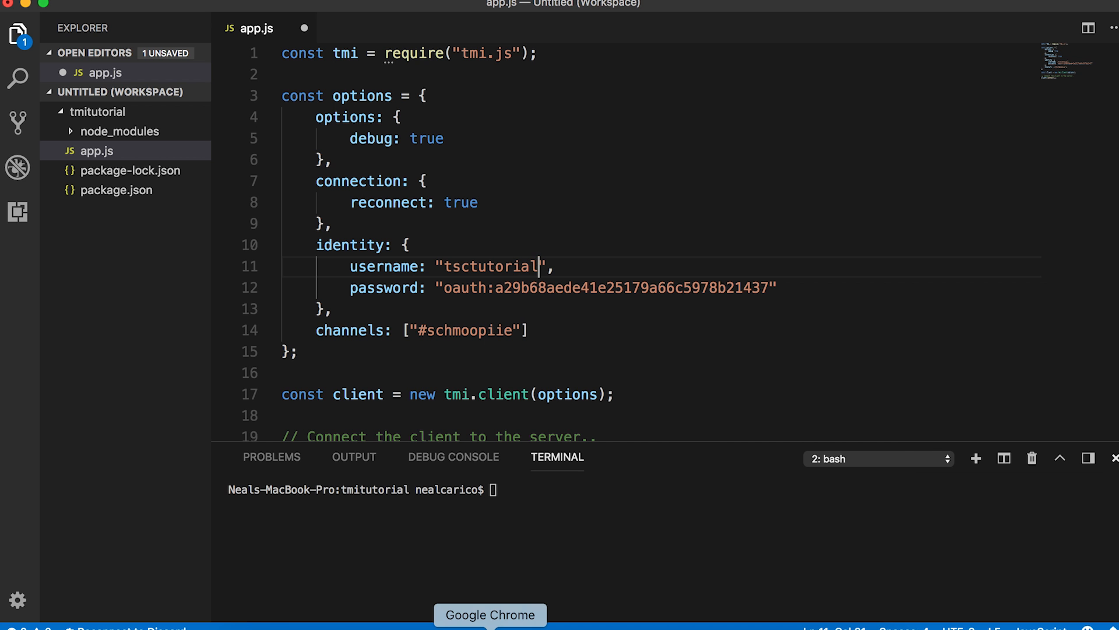
Step: Select the oauth password value in the identity block for replacement
{"action": "double_click", "coordinate": [386, 287]}
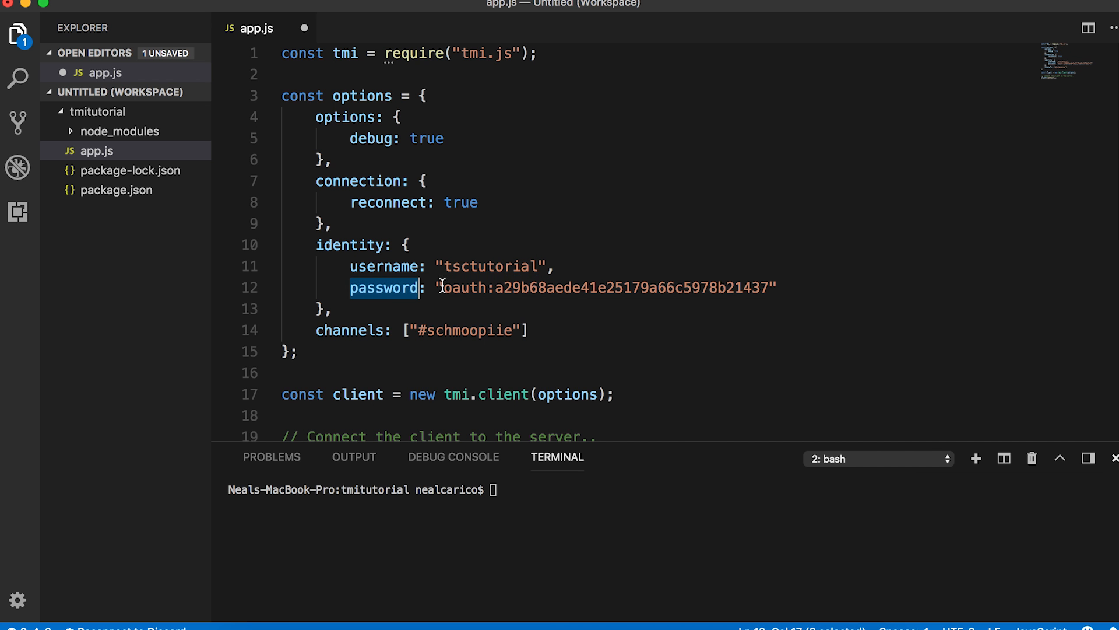
{"action": "left_click", "coordinate": [545, 288]}
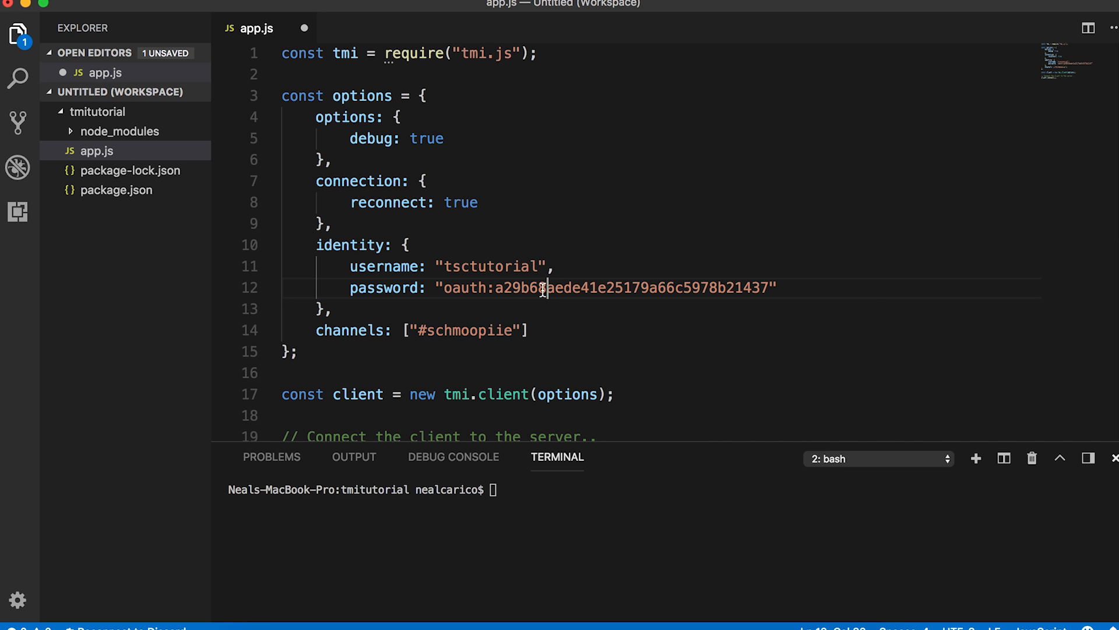
{"action": "mouse_move", "coordinate": [430, 98]}
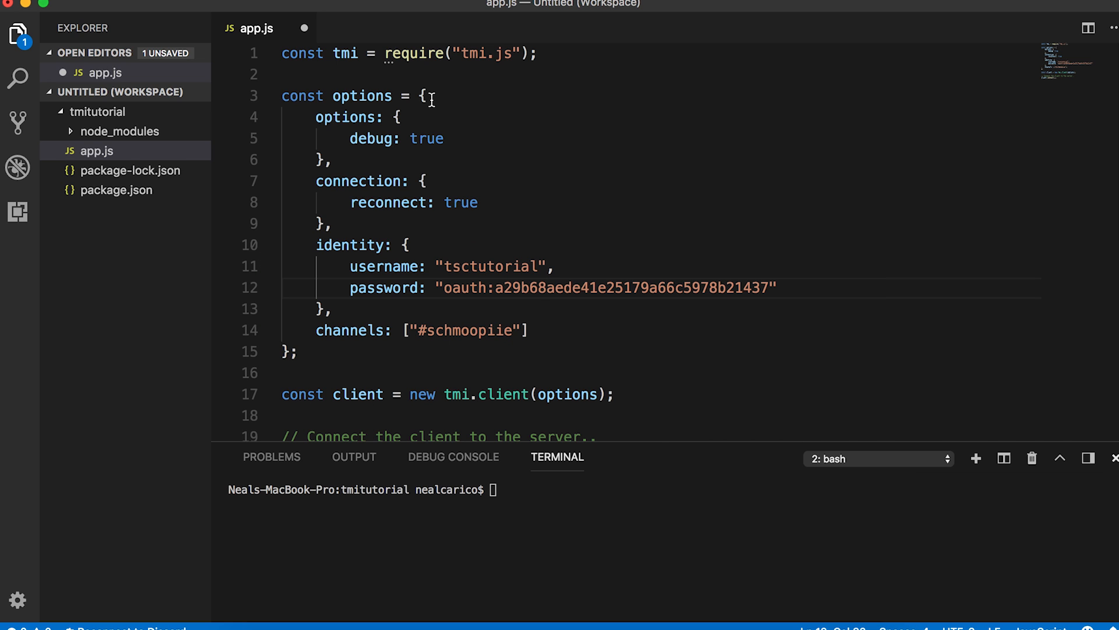
{"action": "double_click", "coordinate": [464, 287]}
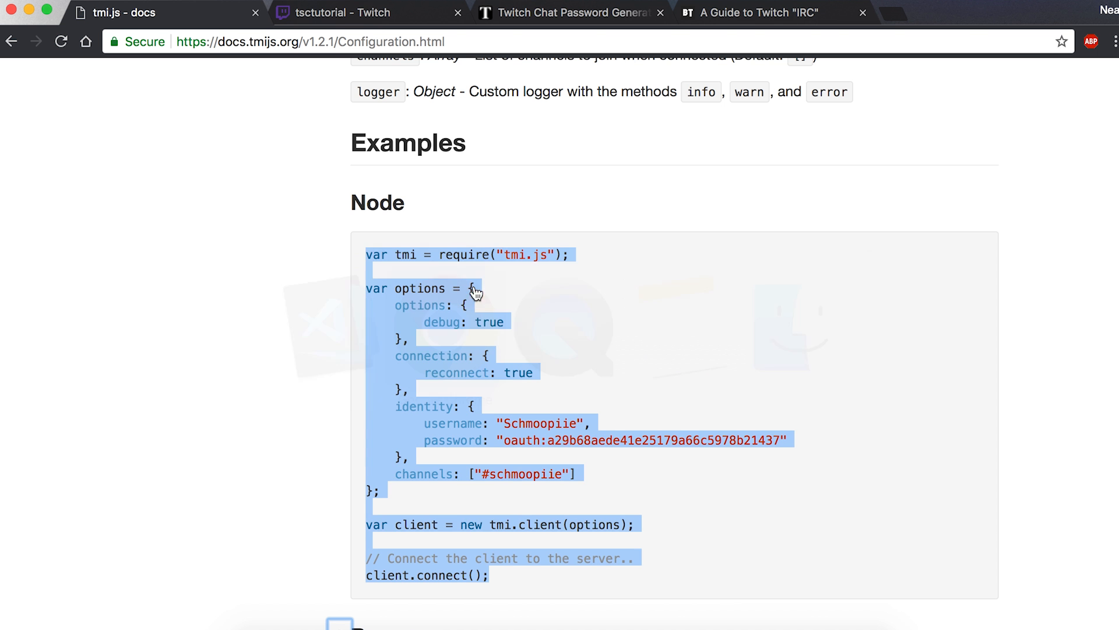
{"action": "left_click", "coordinate": [571, 12]}
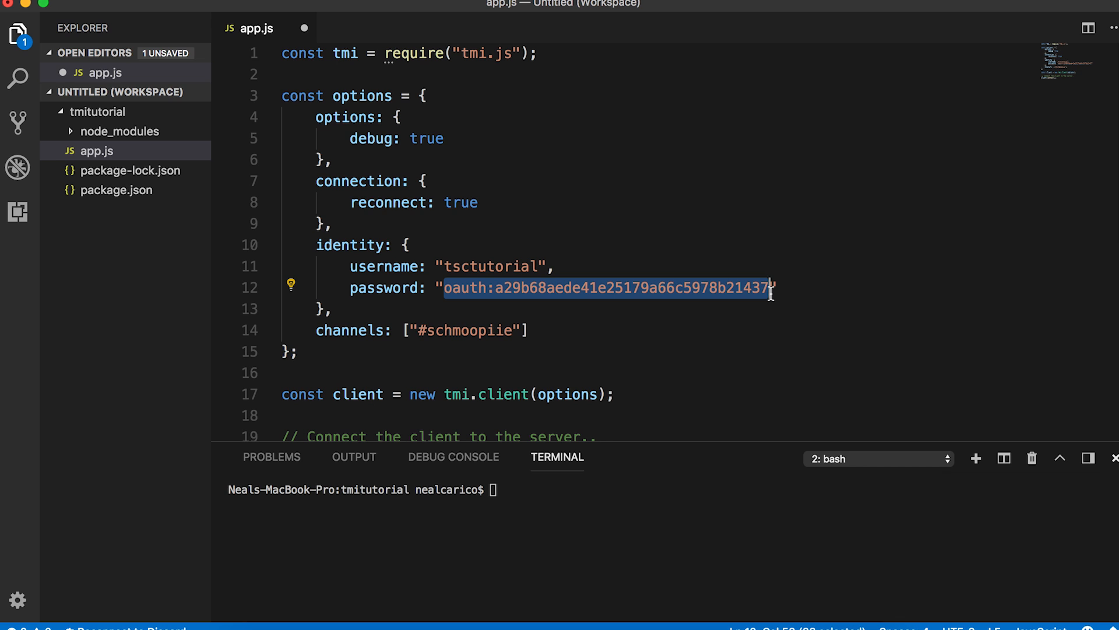
{"action": "left_click", "coordinate": [770, 288]}
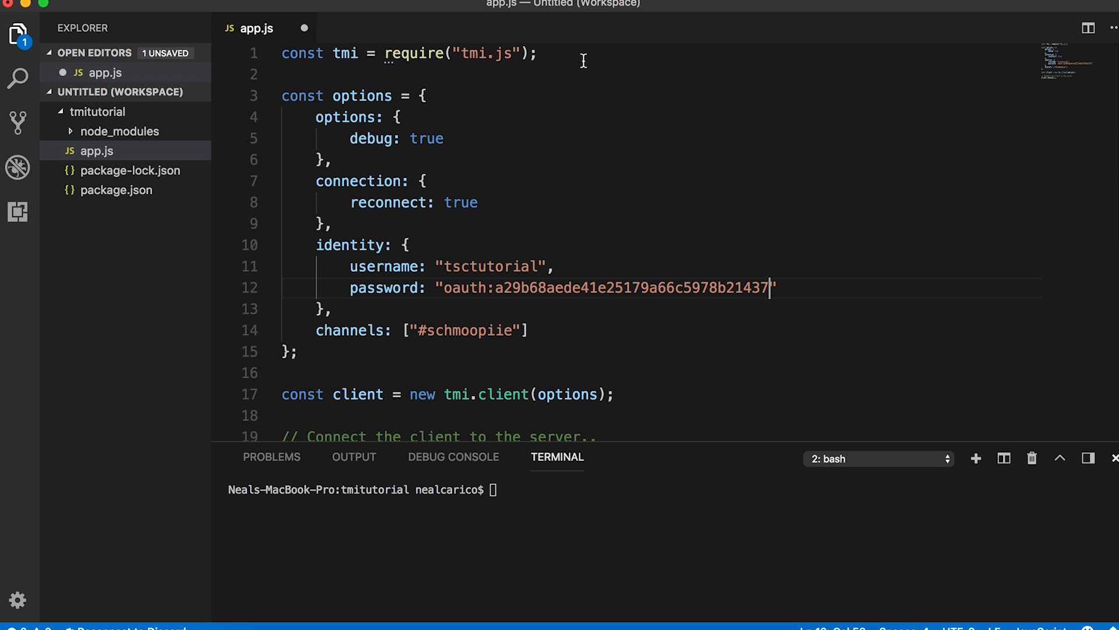
{"action": "left_click", "coordinate": [553, 288]}
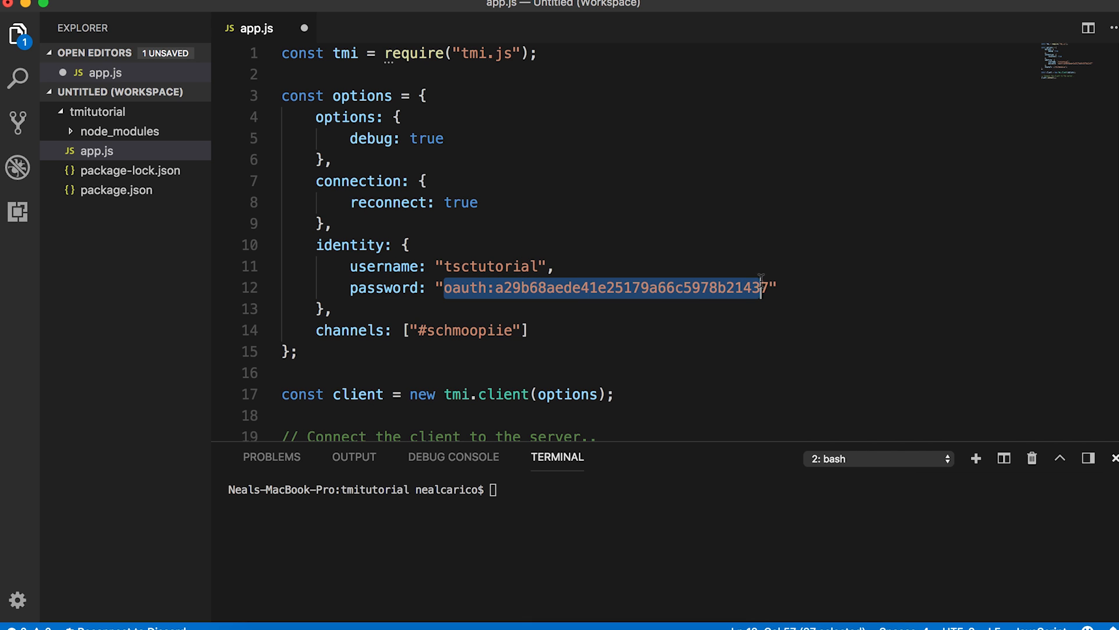
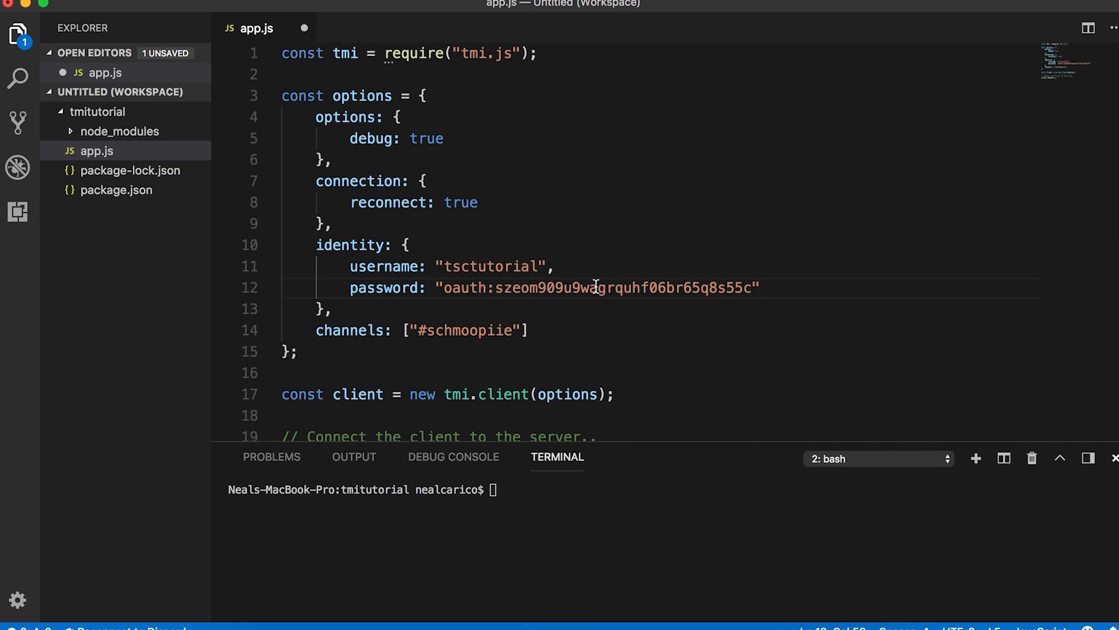
{"action": "scroll", "scroll_direction": "down", "scroll_amount": 3}
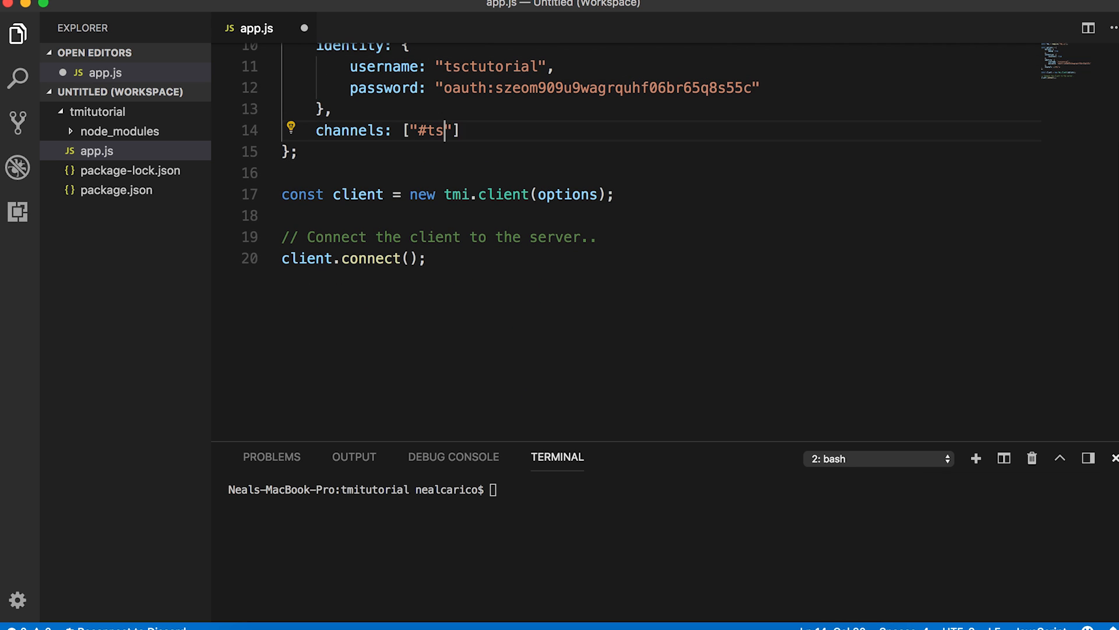
{"action": "type", "text": "ctutorial"}
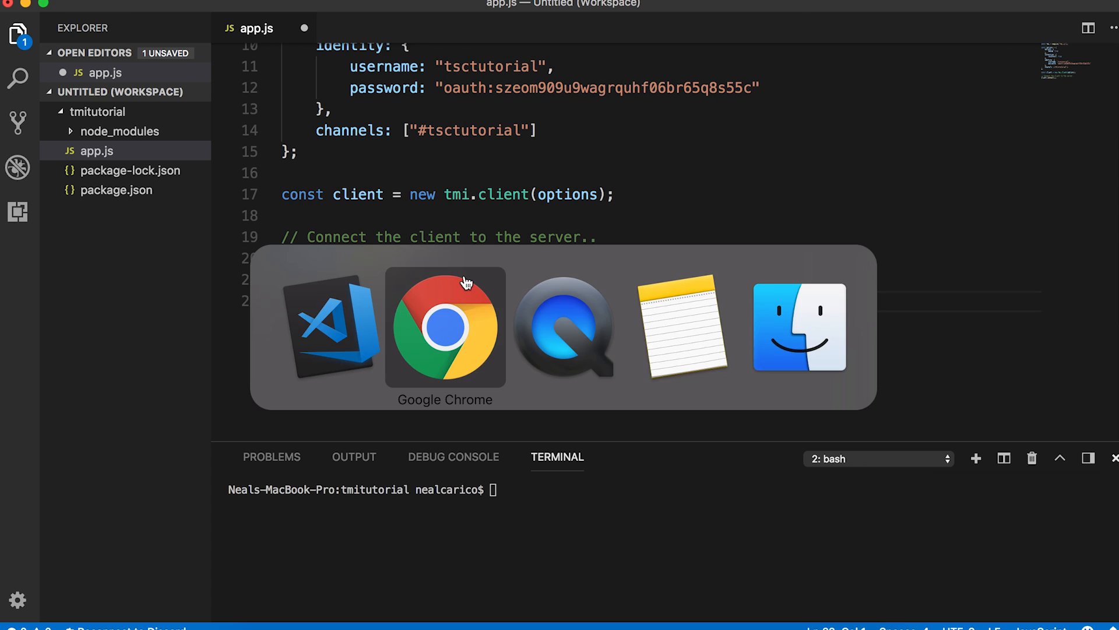
Step: Flip through the password generator, tmi.js example and Twitch IRC guide tabs
{"action": "left_click", "coordinate": [444, 327]}
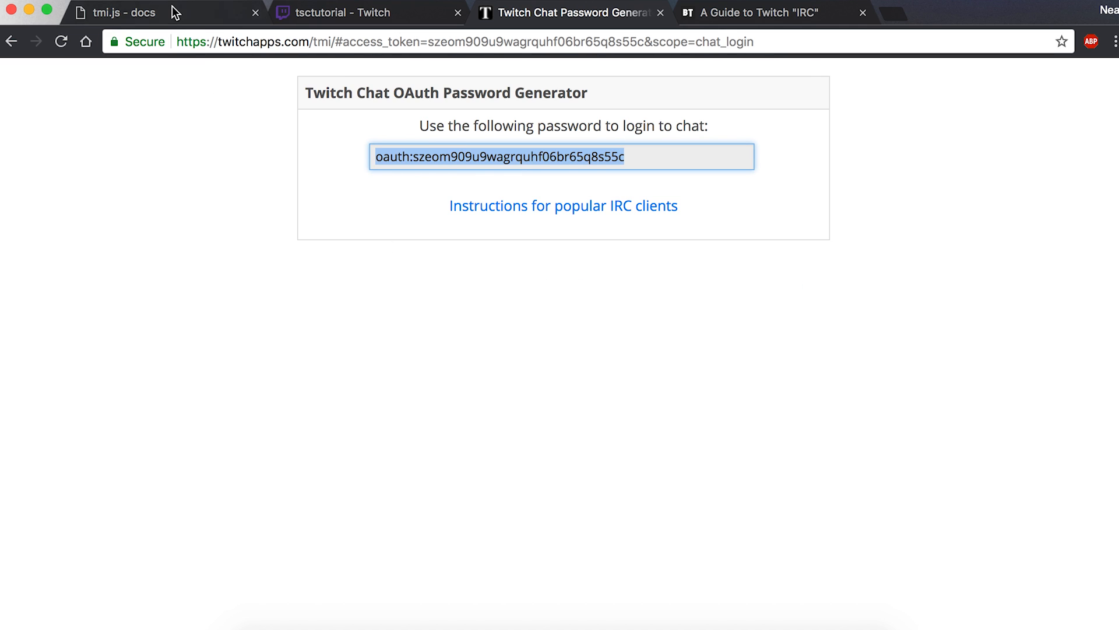
{"action": "left_click", "coordinate": [121, 13]}
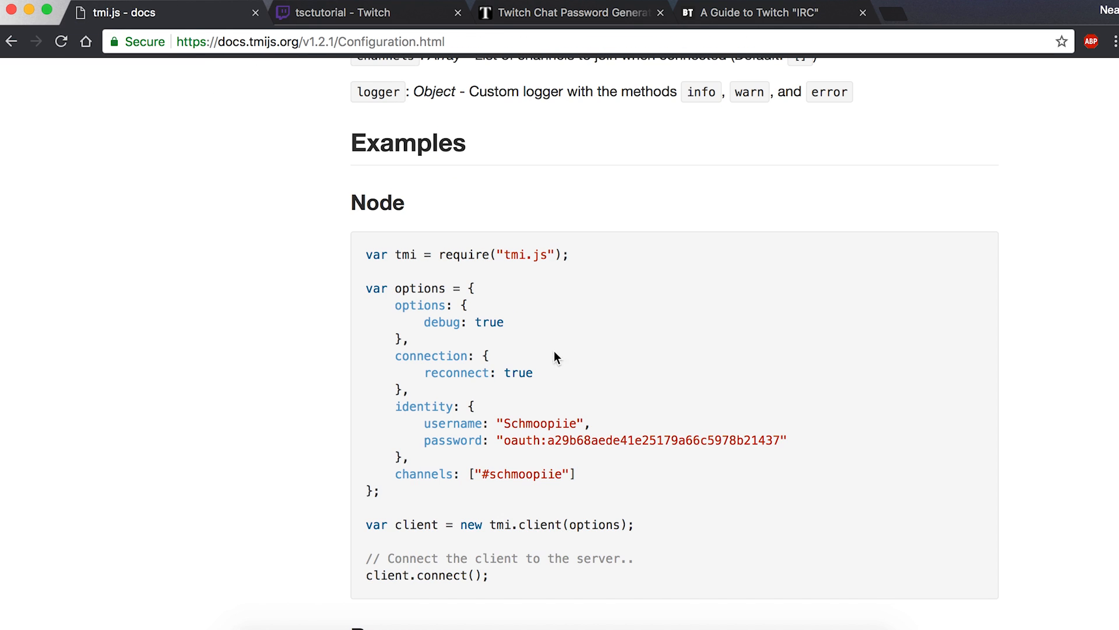
{"action": "left_click", "coordinate": [757, 13]}
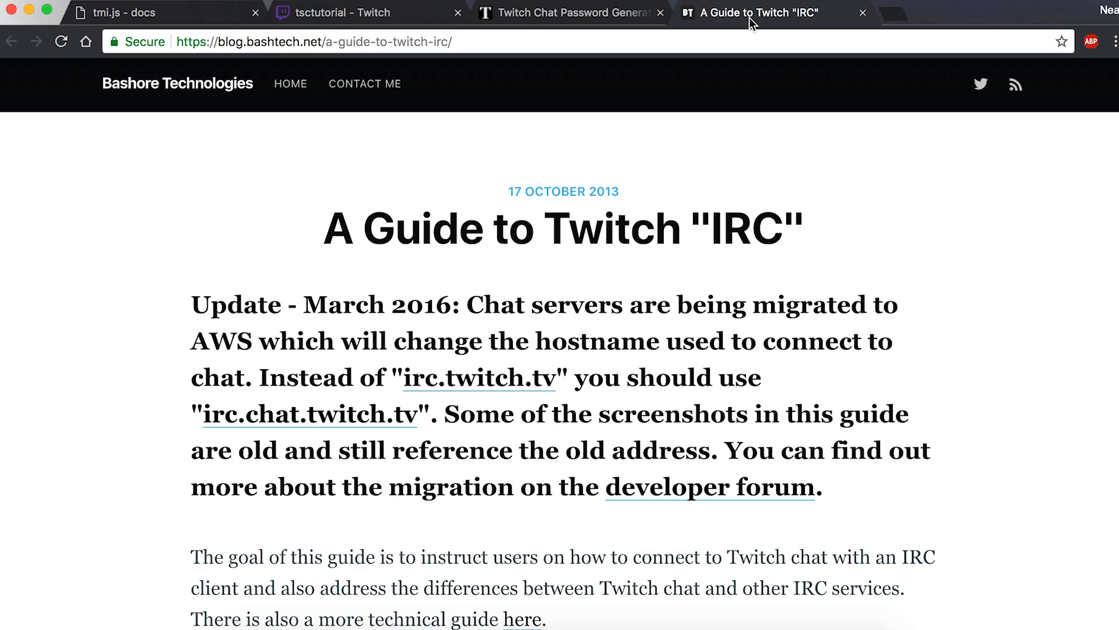
{"action": "mouse_move", "coordinate": [63, 148]}
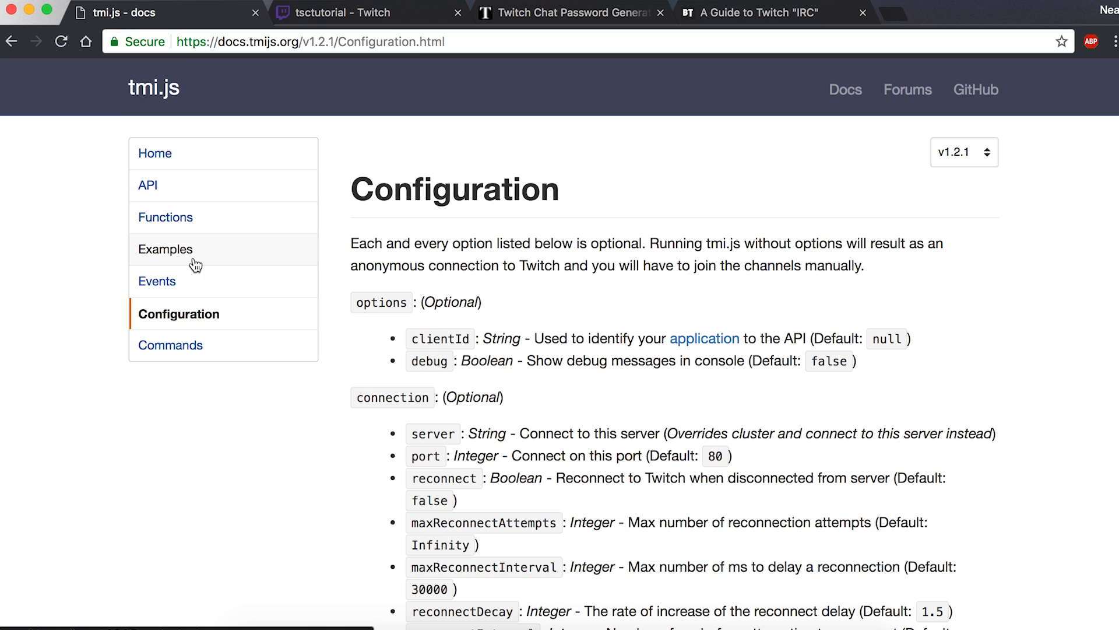
Step: In the tmi.js Events docs, jump to the Chat event description
{"action": "left_click", "coordinate": [156, 281]}
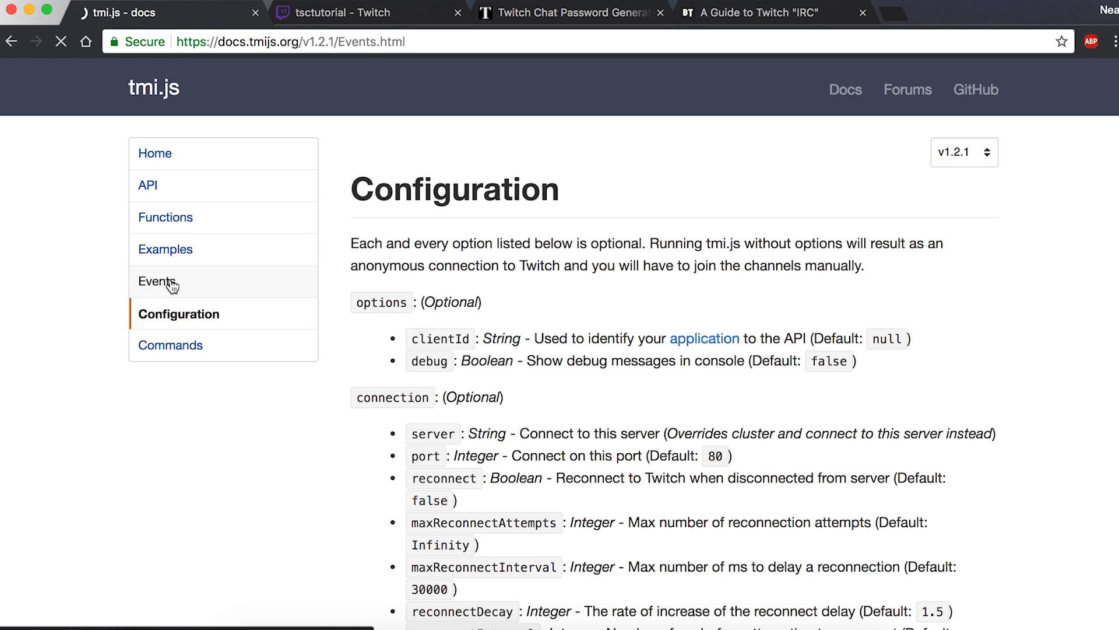
{"action": "left_click", "coordinate": [157, 281]}
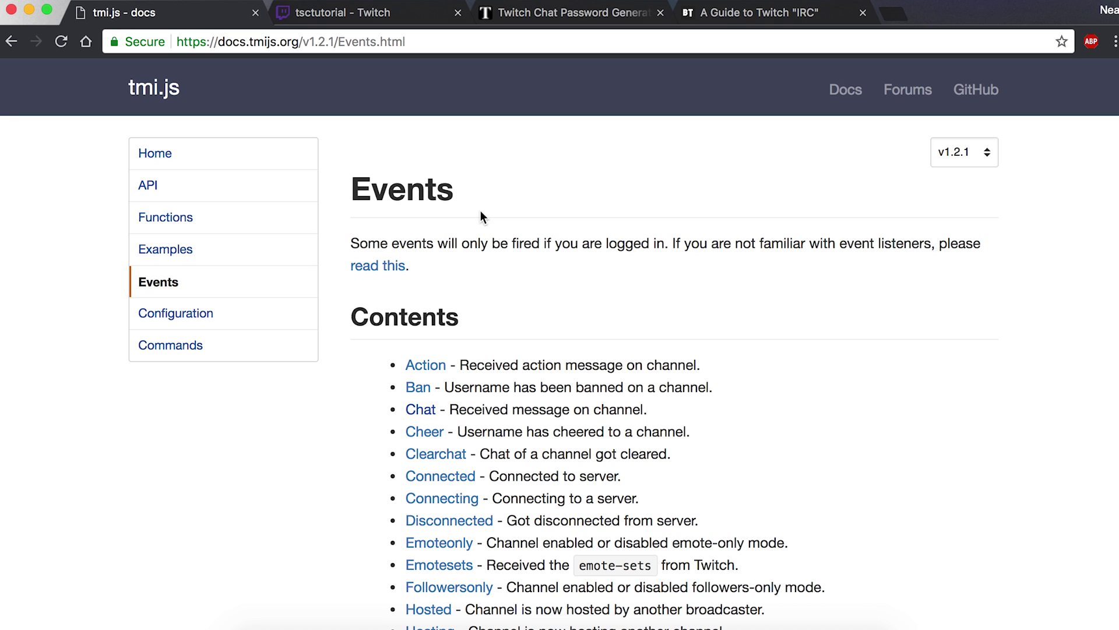
{"action": "mouse_move", "coordinate": [421, 409]}
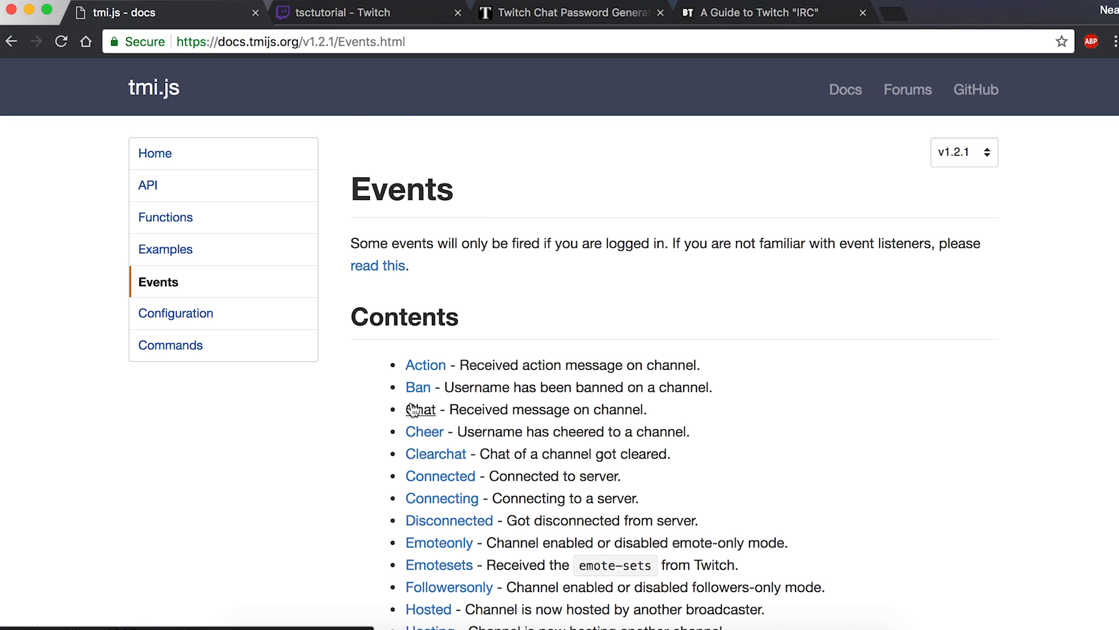
{"action": "left_click", "coordinate": [420, 409]}
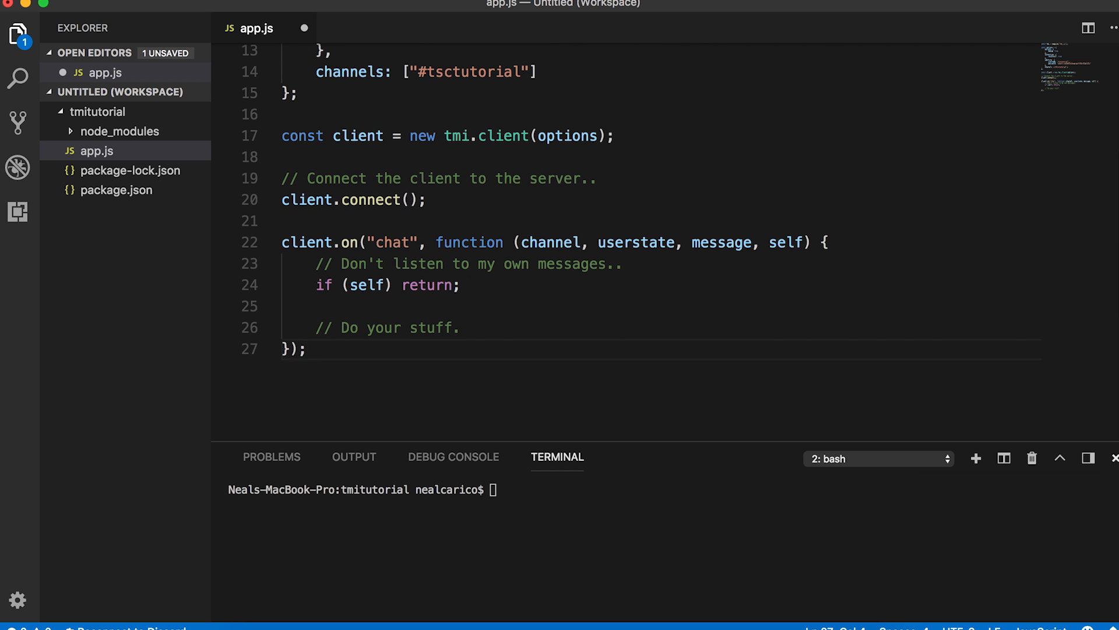
Step: Save the chat handler, rename userstate to user and clear its comments, leaving an empty line
{"action": "key", "text": "enter"}
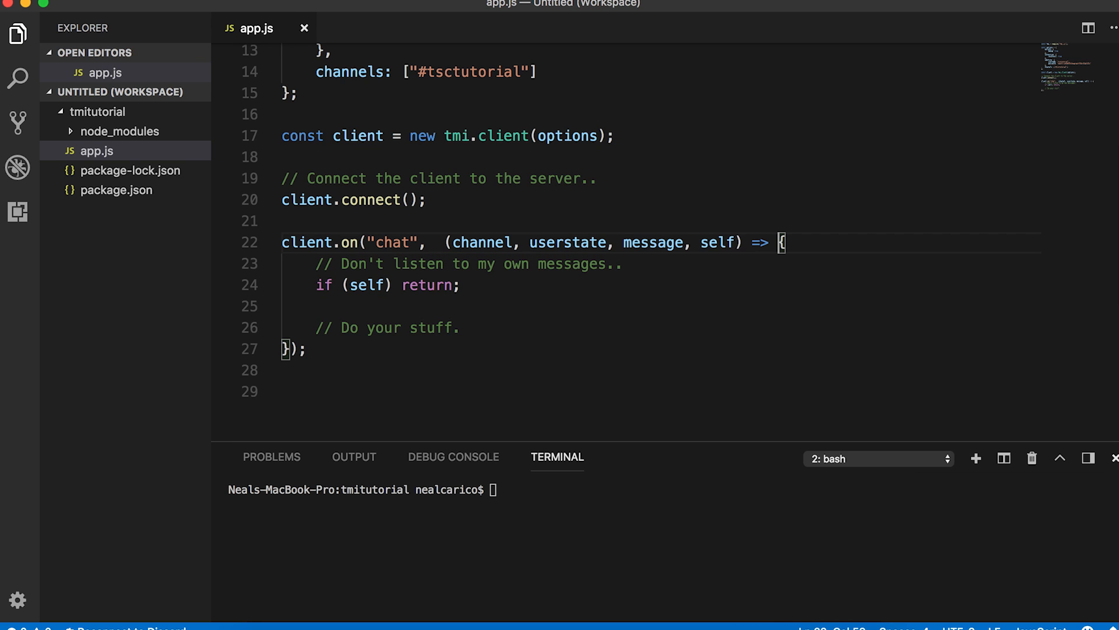
{"action": "double_click", "coordinate": [566, 243]}
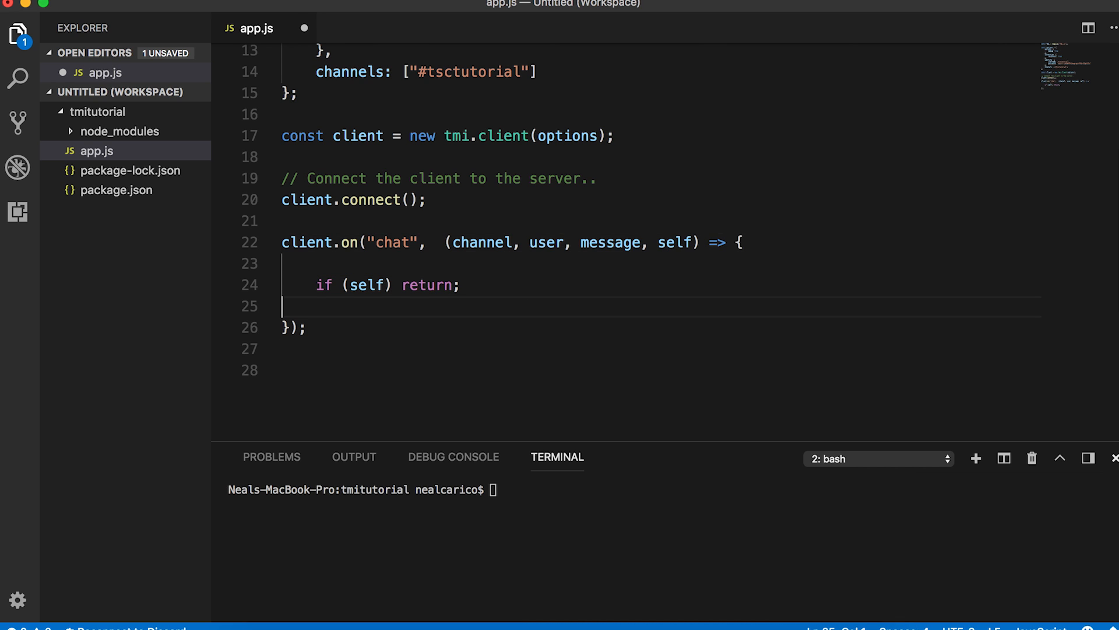
{"action": "left_click", "coordinate": [483, 291]}
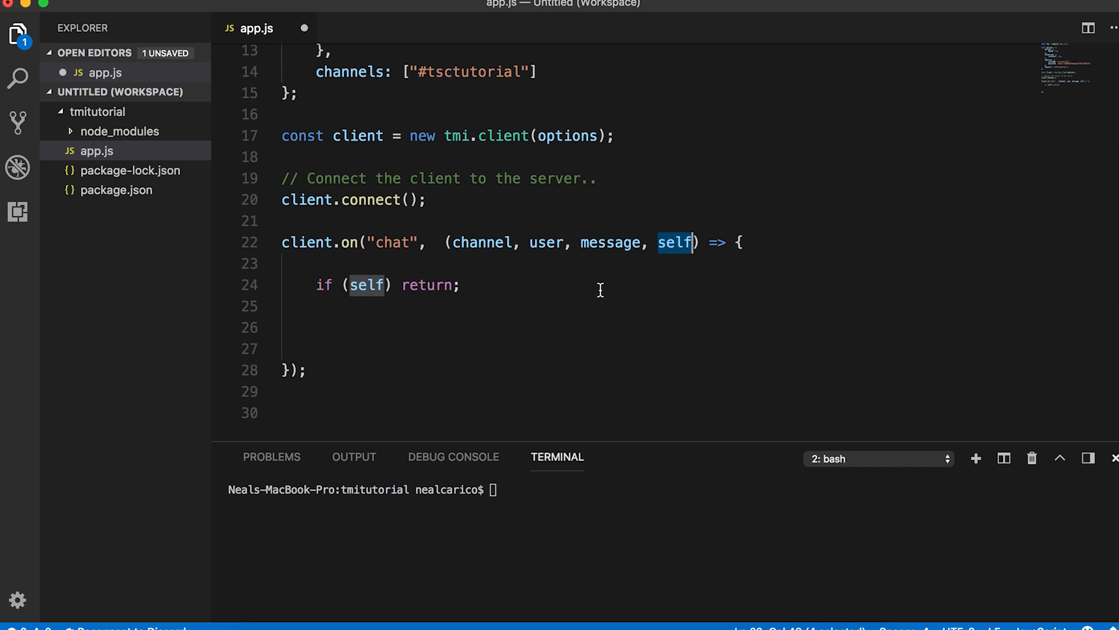
{"action": "left_click", "coordinate": [443, 326]}
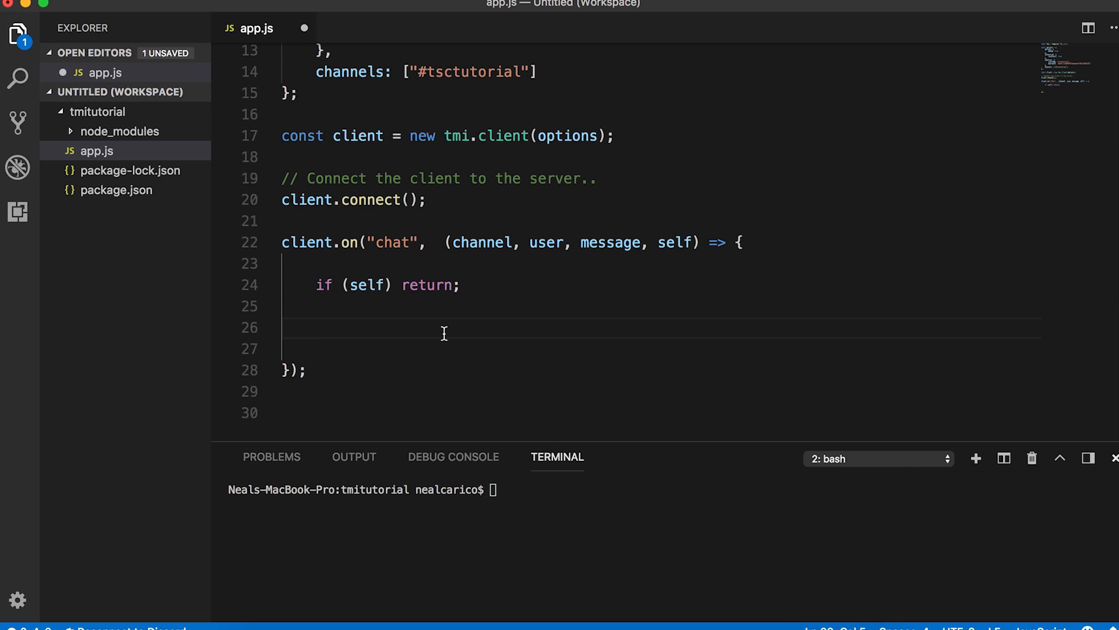
{"action": "double_click", "coordinate": [427, 284]}
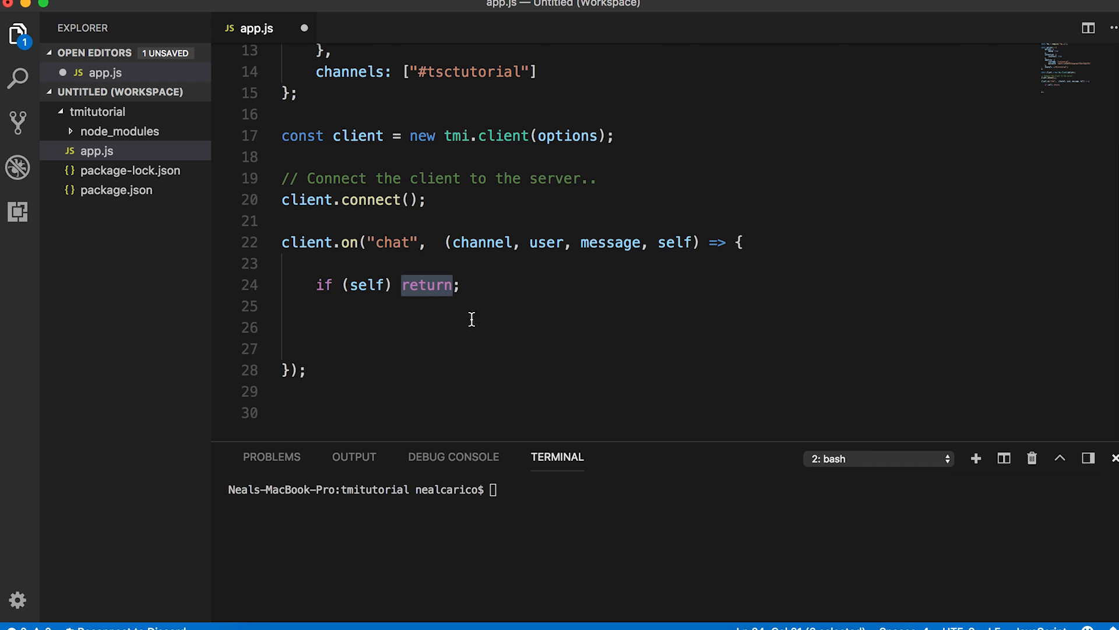
{"action": "left_click", "coordinate": [429, 327]}
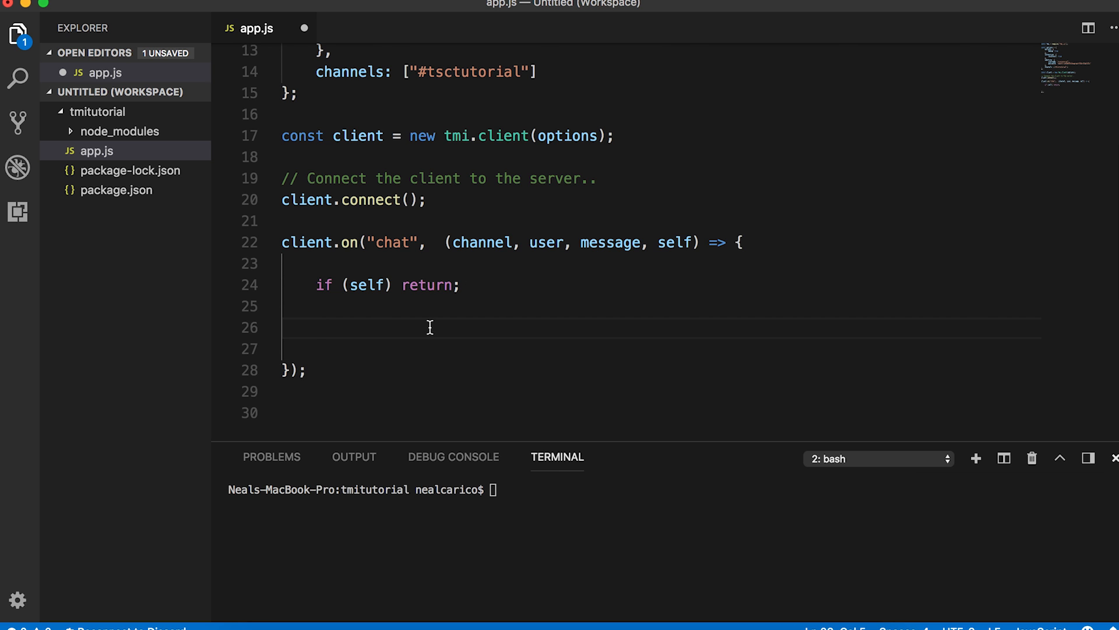
{"action": "scroll", "scroll_direction": "up", "scroll_amount": 3}
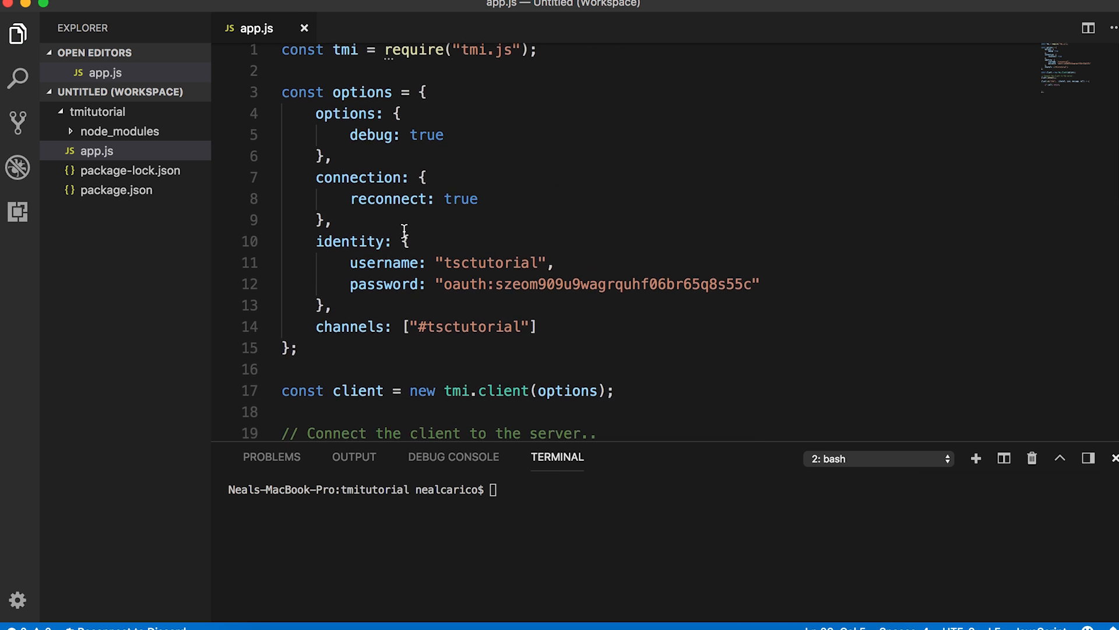
Step: Add console.log(message + user); inside the chat handler and move to the terminal
{"action": "scroll", "scroll_direction": "down", "scroll_amount": 3}
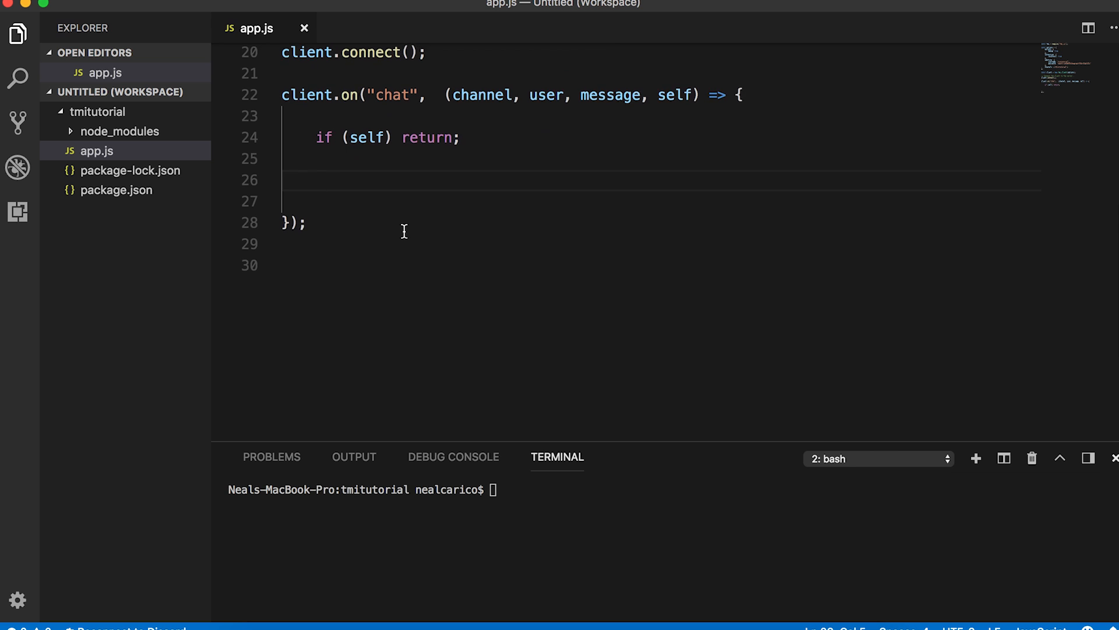
{"action": "type", "text": "if(messag"}
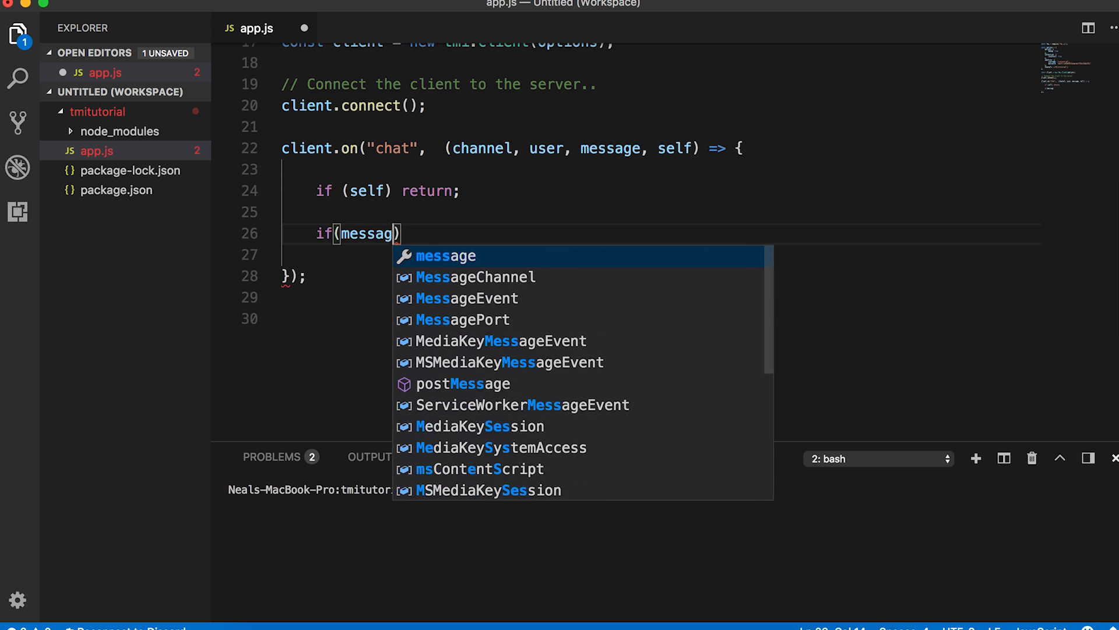
{"action": "type", "text": "co"}
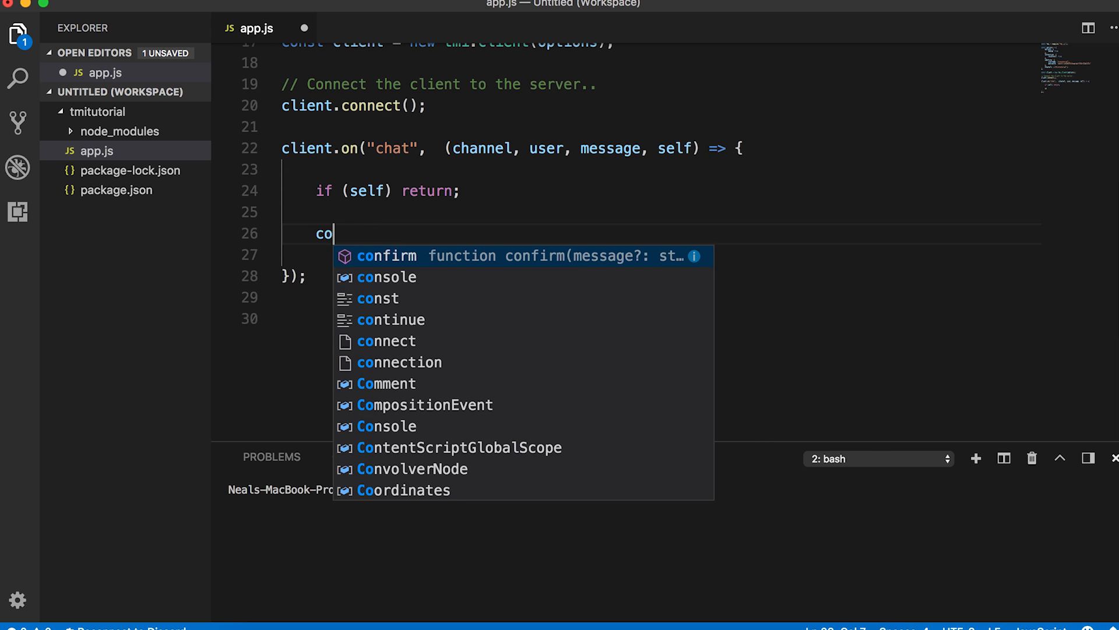
{"action": "type", "text": "nsole.log"}
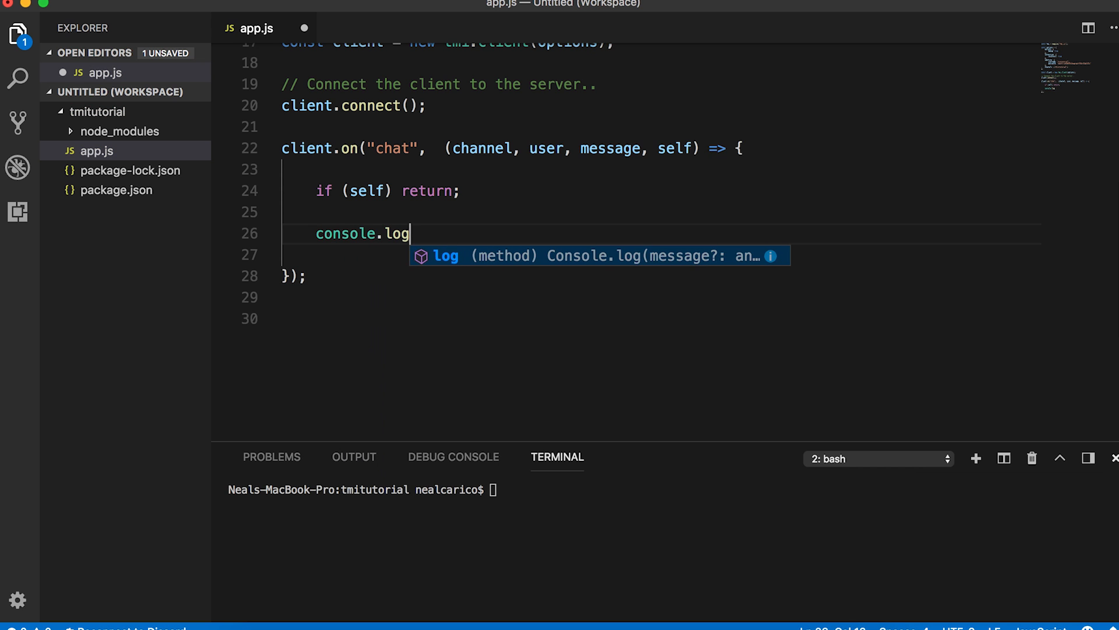
{"action": "type", "text": "(message"}
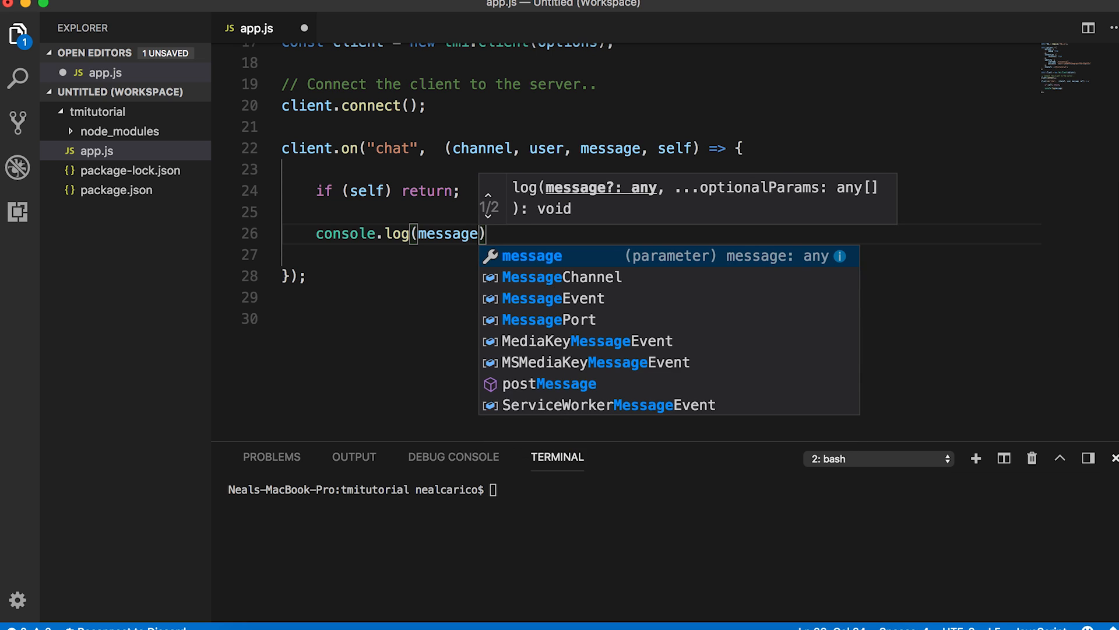
{"action": "type", "text": "+"}
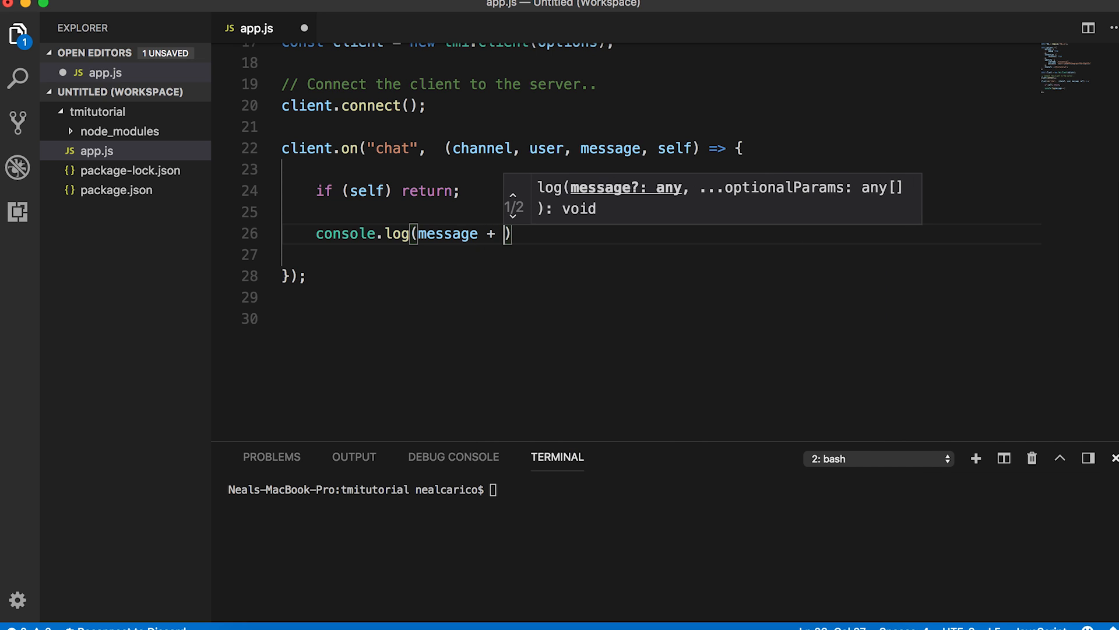
{"action": "type", "text": "user"}
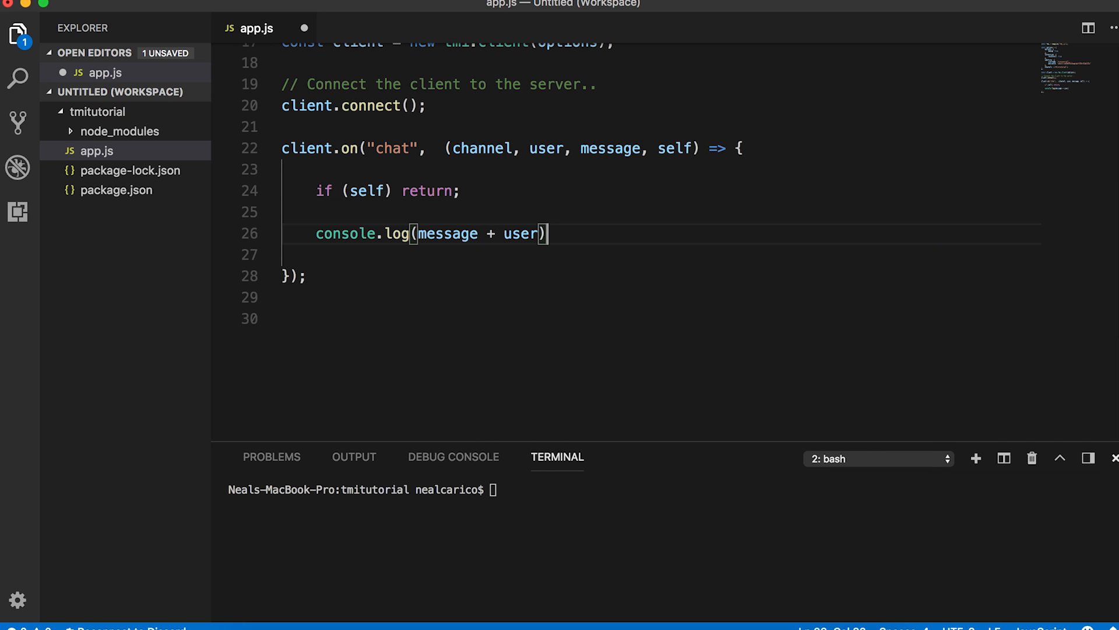
{"action": "type", "text": ";"}
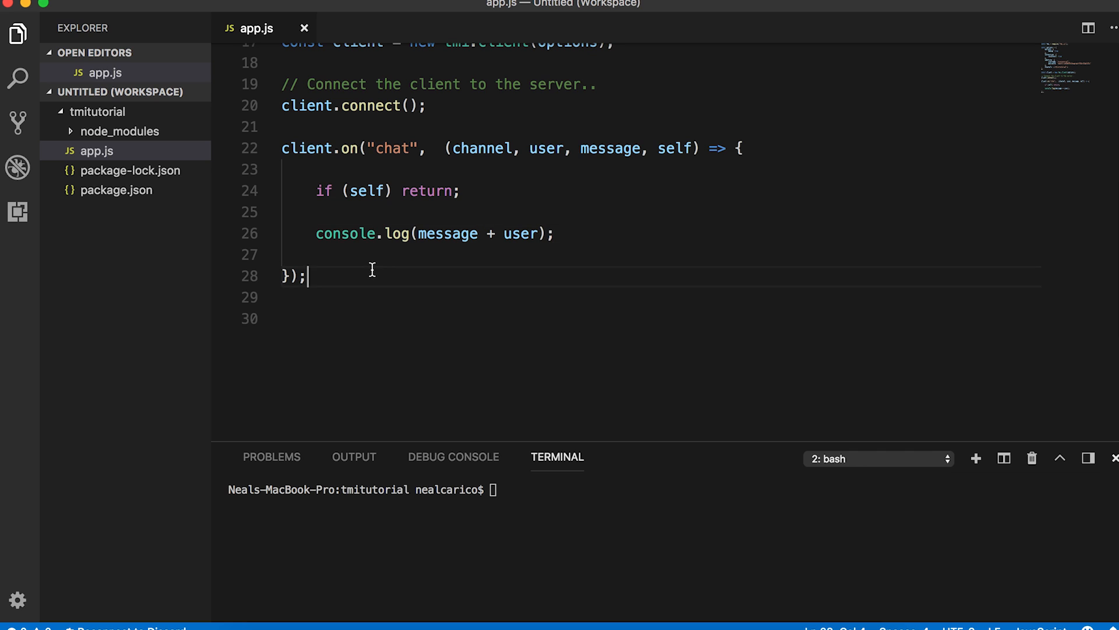
{"action": "left_click", "coordinate": [492, 489]}
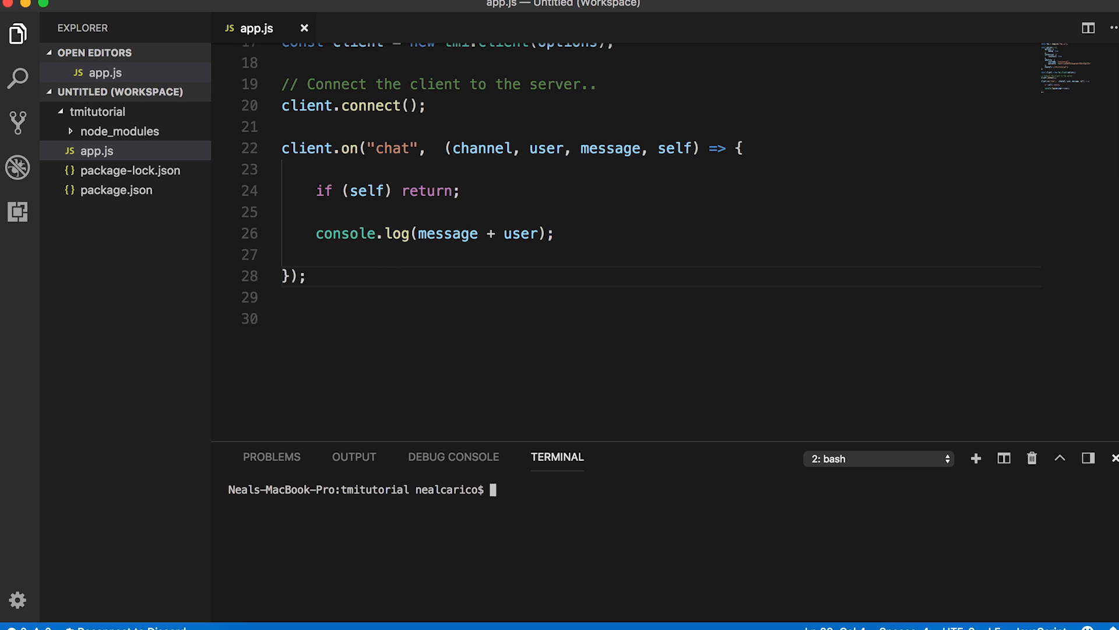
Step: Run node app.js and switch to the browser to send a chat hi
{"action": "type", "text": "node app.js"}
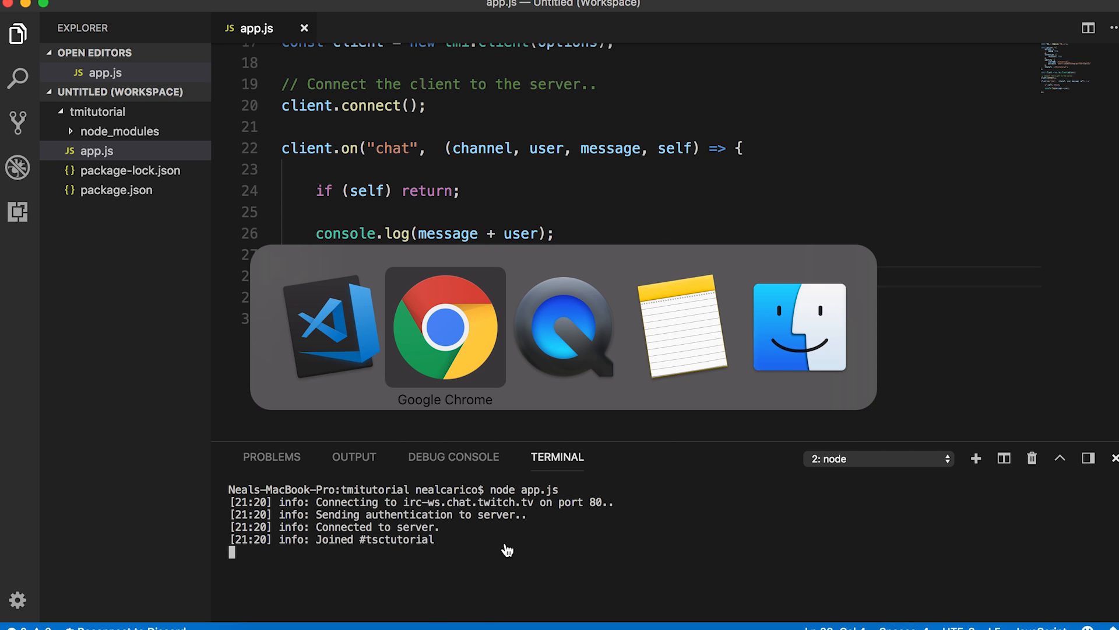
{"action": "left_click", "coordinate": [444, 326]}
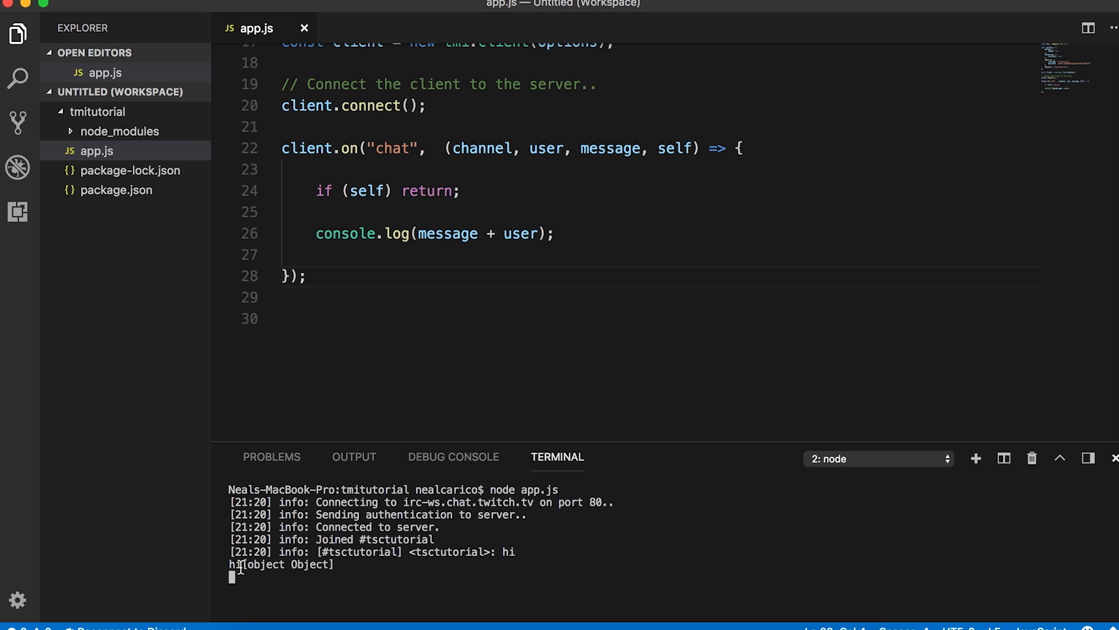
{"action": "mouse_move", "coordinate": [461, 240]}
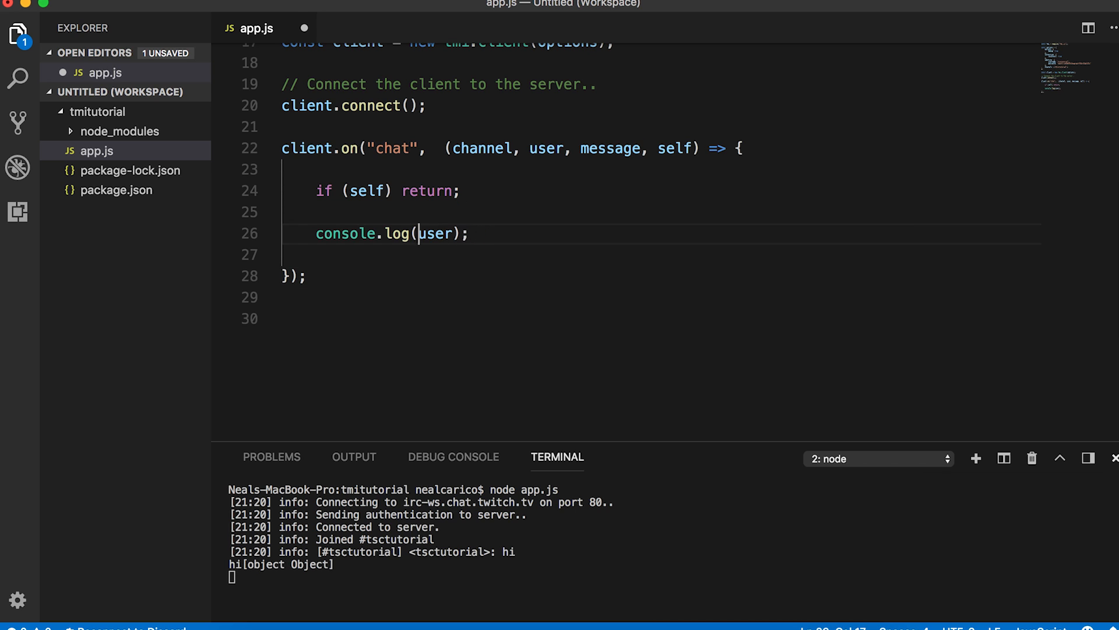
Step: Stop and rerun the bot, then highlight a field in the logged user object
{"action": "key", "text": "ctrl+c"}
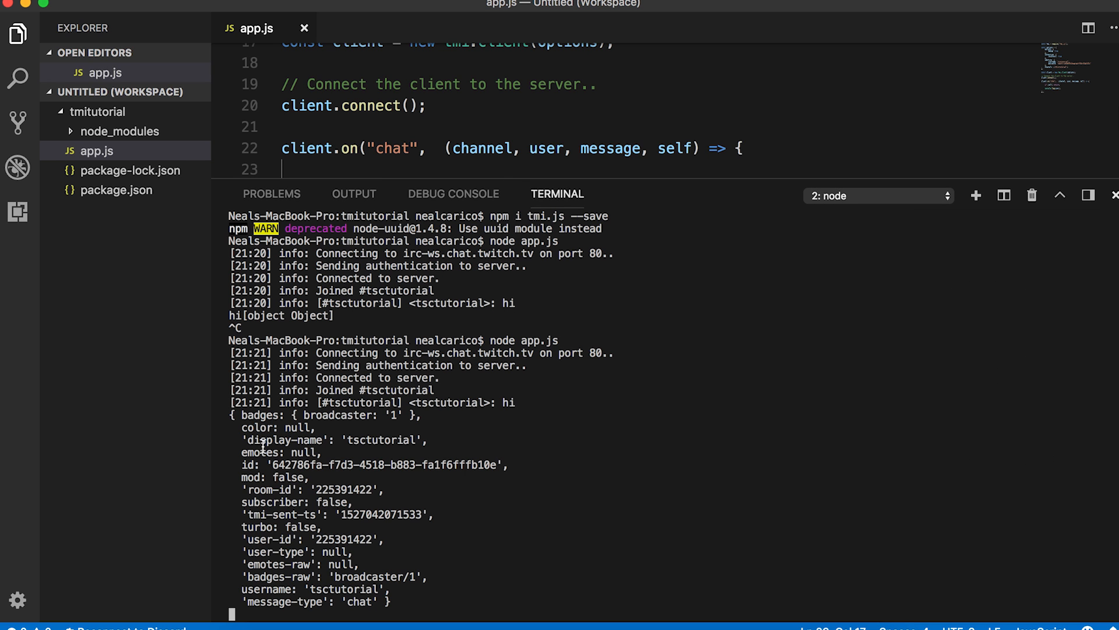
{"action": "double_click", "coordinate": [258, 427]}
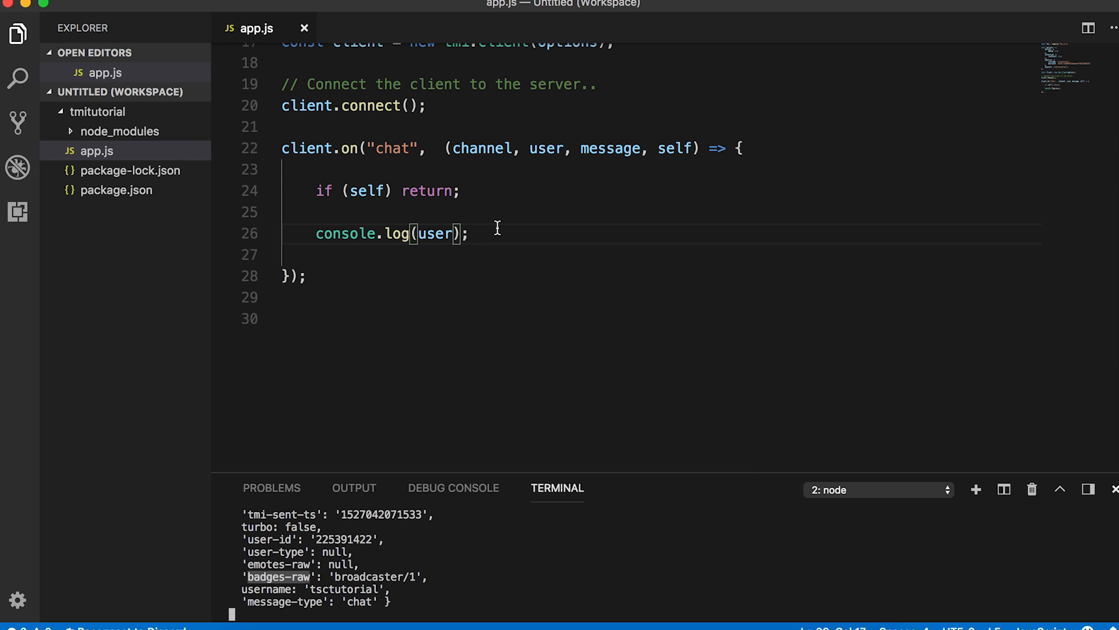
Step: Write if(message === "!hi"){ inside the chat handler
{"action": "type", "text": "if("}
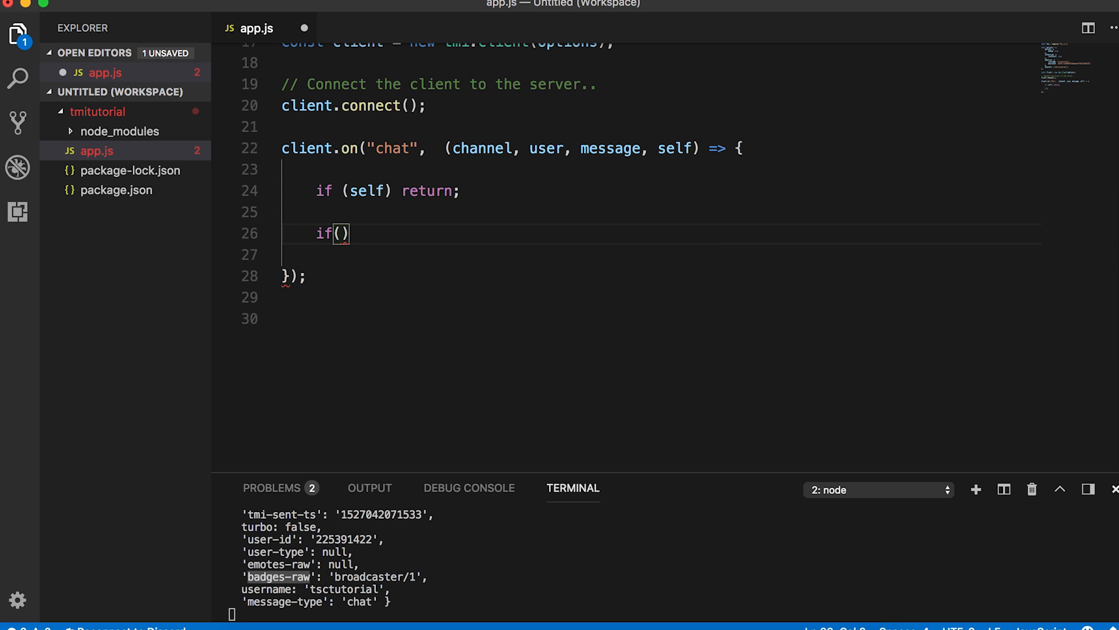
{"action": "type", "text": "message ==="}
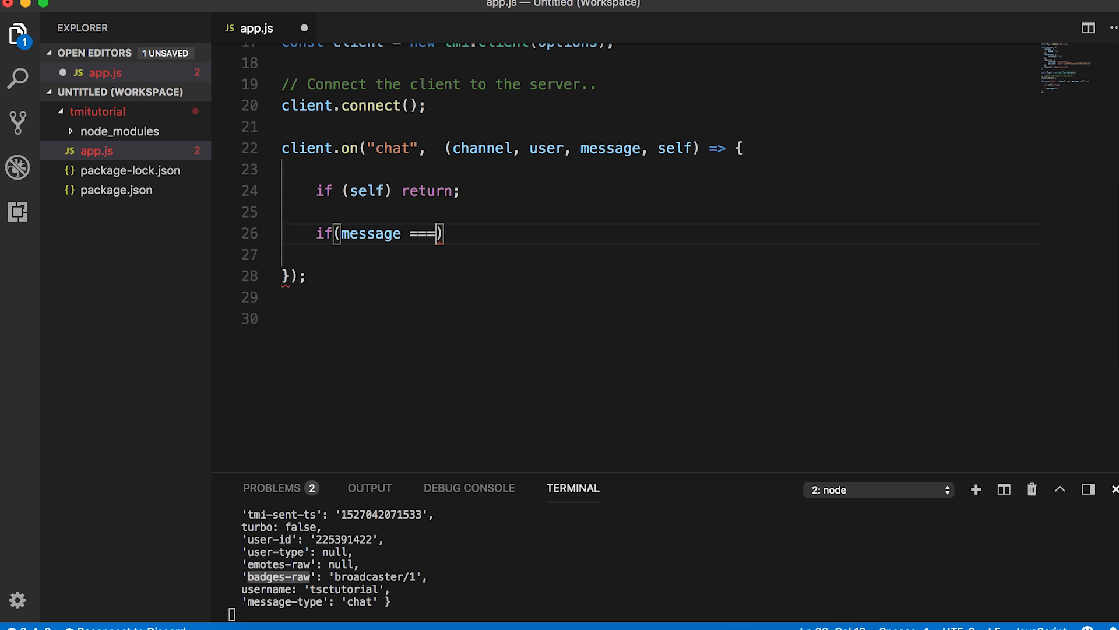
{"action": "type", "text": "\"!\""}
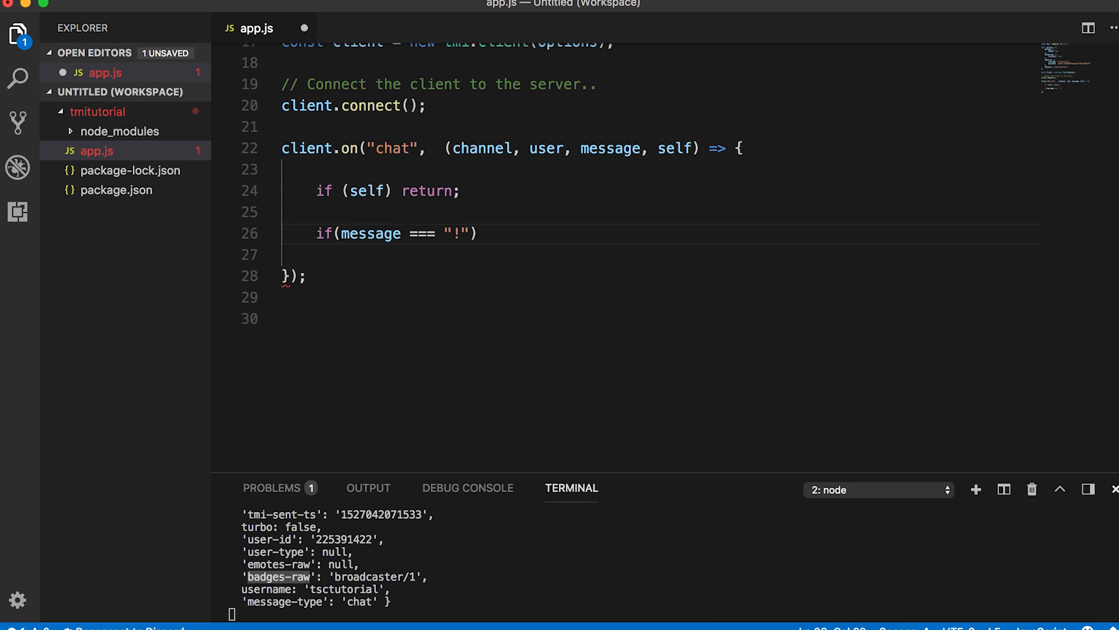
{"action": "type", "text": "hi"}
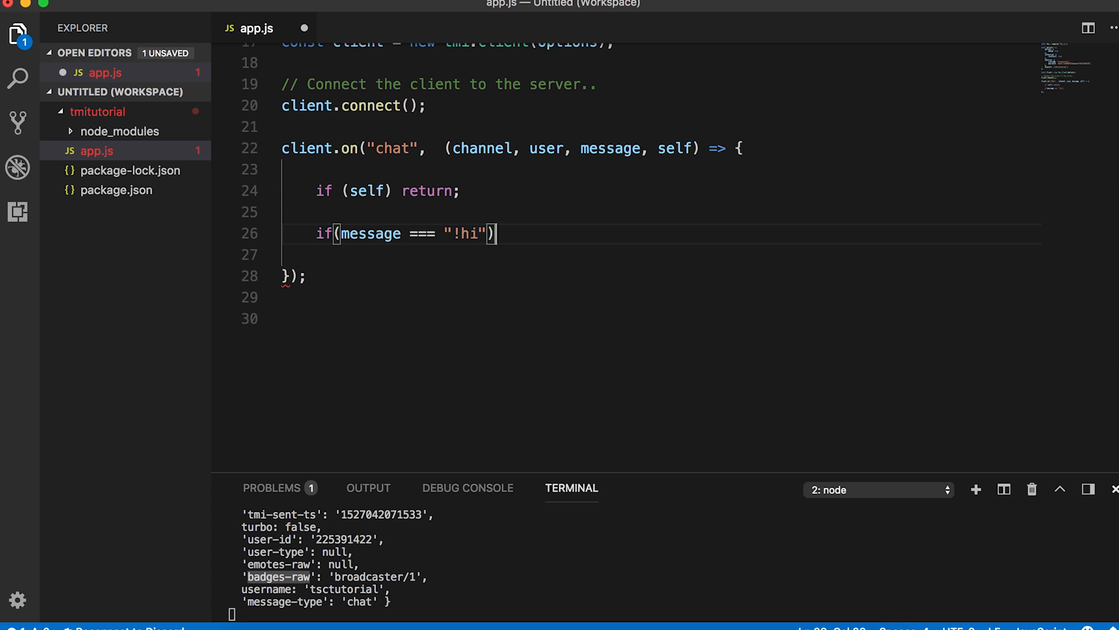
{"action": "type", "text": "{"}
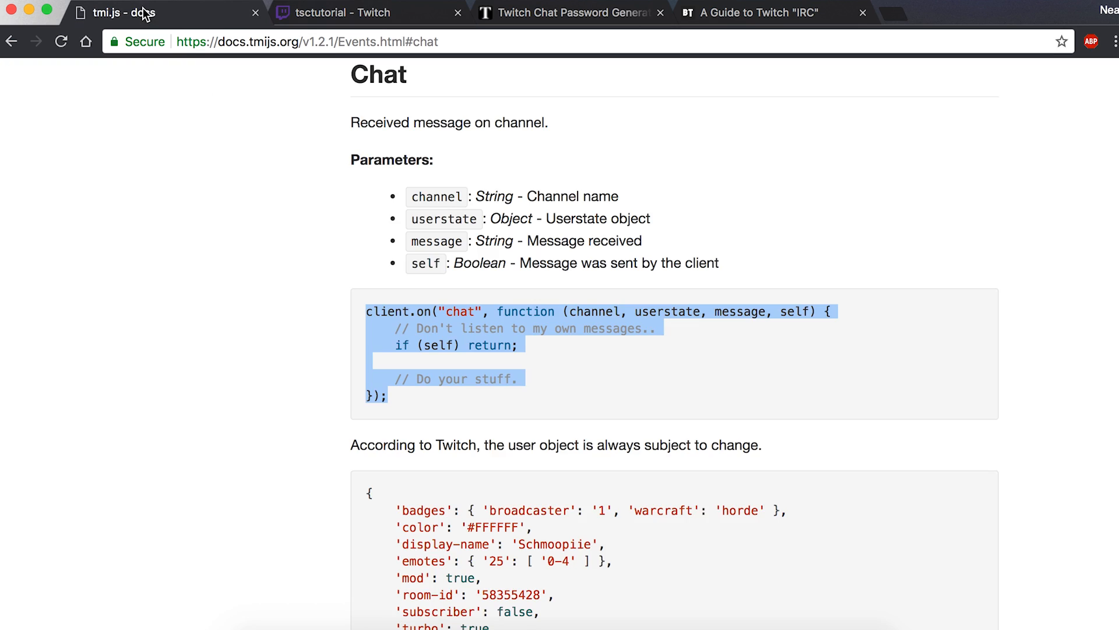
Step: Navigate Functions > Commands to the Action command and select channel in its example
{"action": "scroll", "scroll_direction": "up", "scroll_amount": 3}
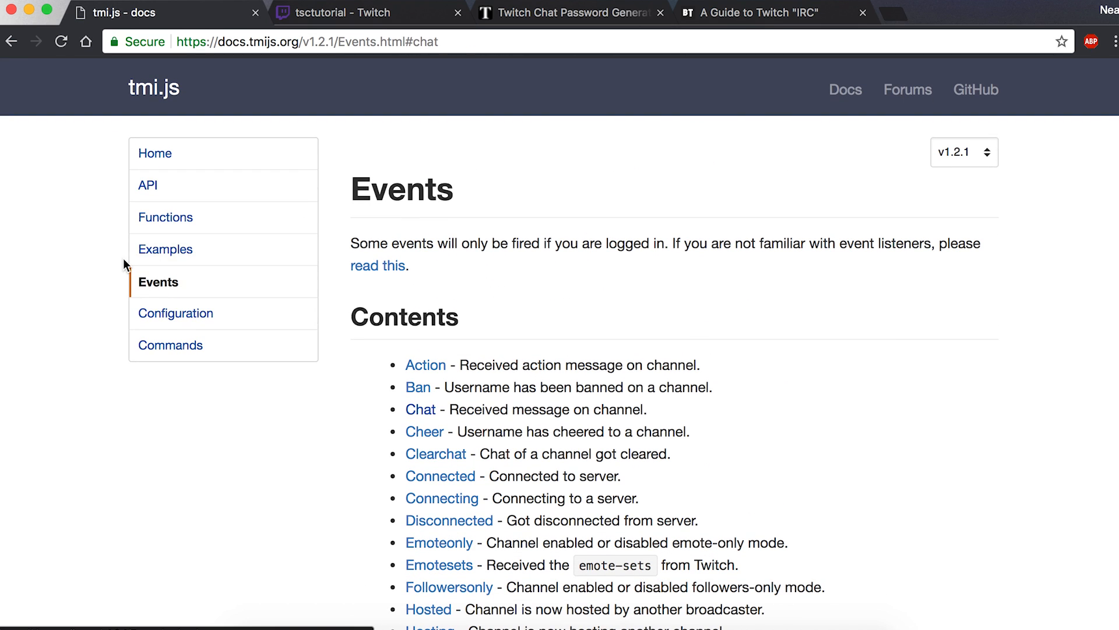
{"action": "mouse_move", "coordinate": [165, 221]}
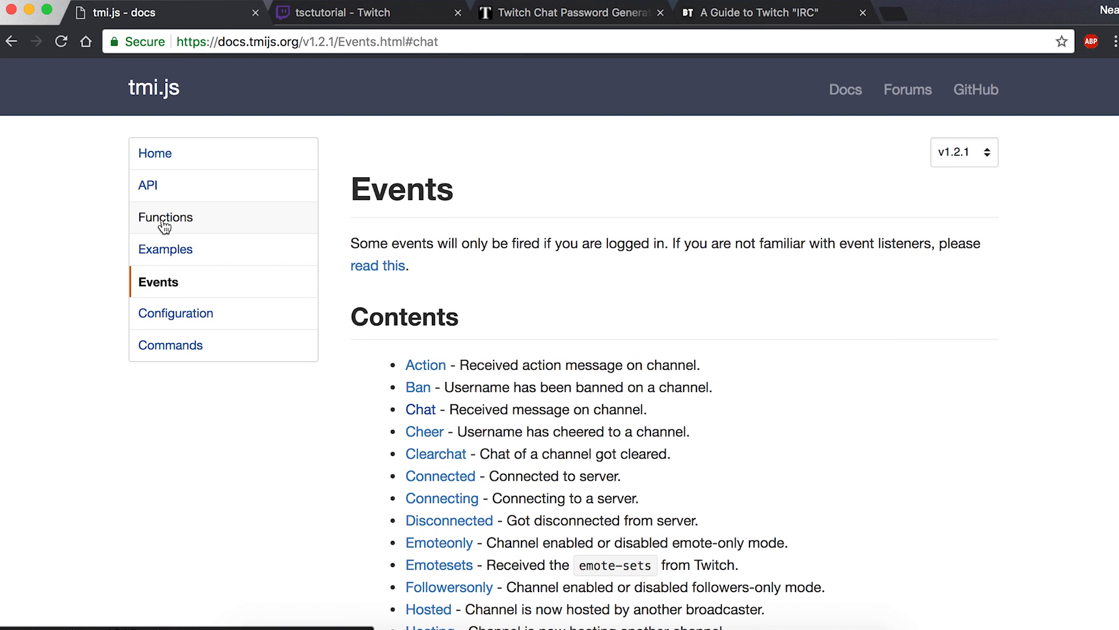
{"action": "left_click", "coordinate": [164, 217]}
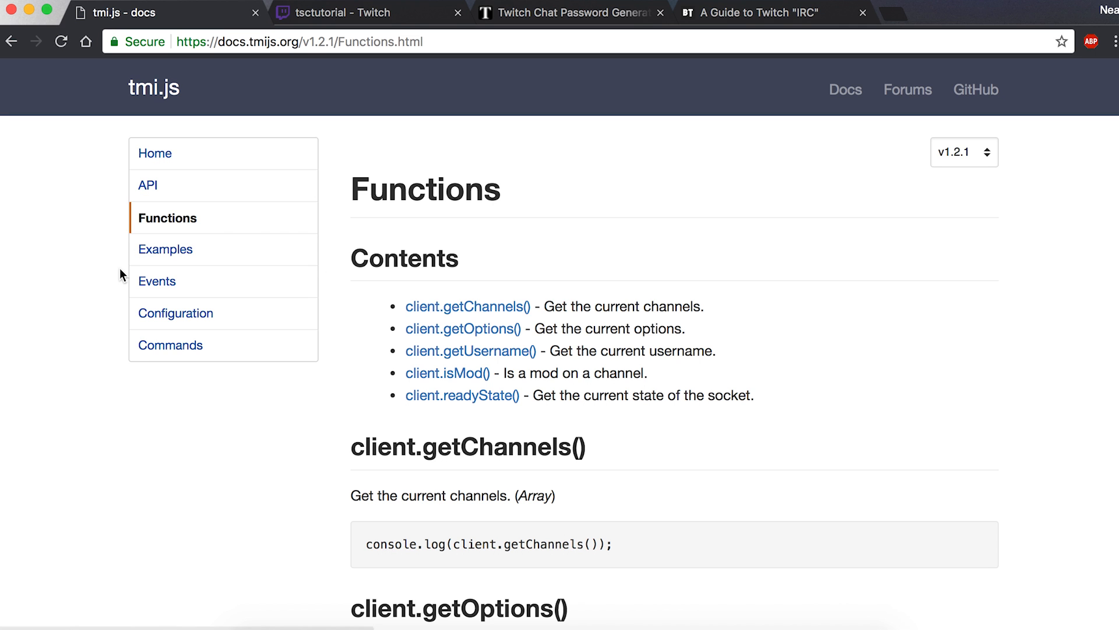
{"action": "left_click", "coordinate": [171, 345]}
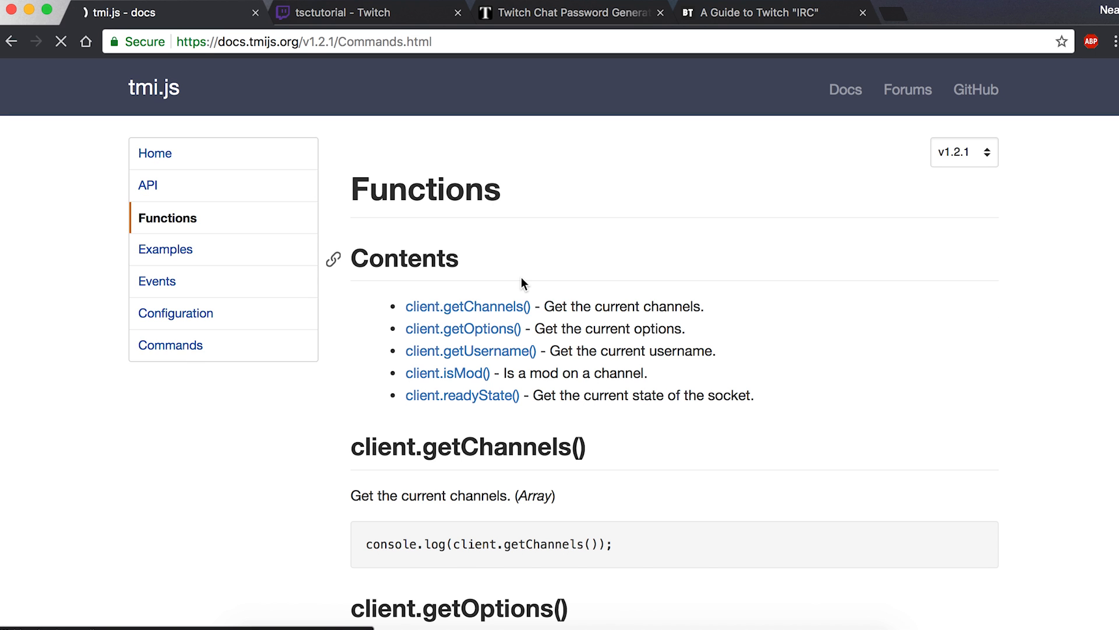
{"action": "left_click", "coordinate": [170, 345]}
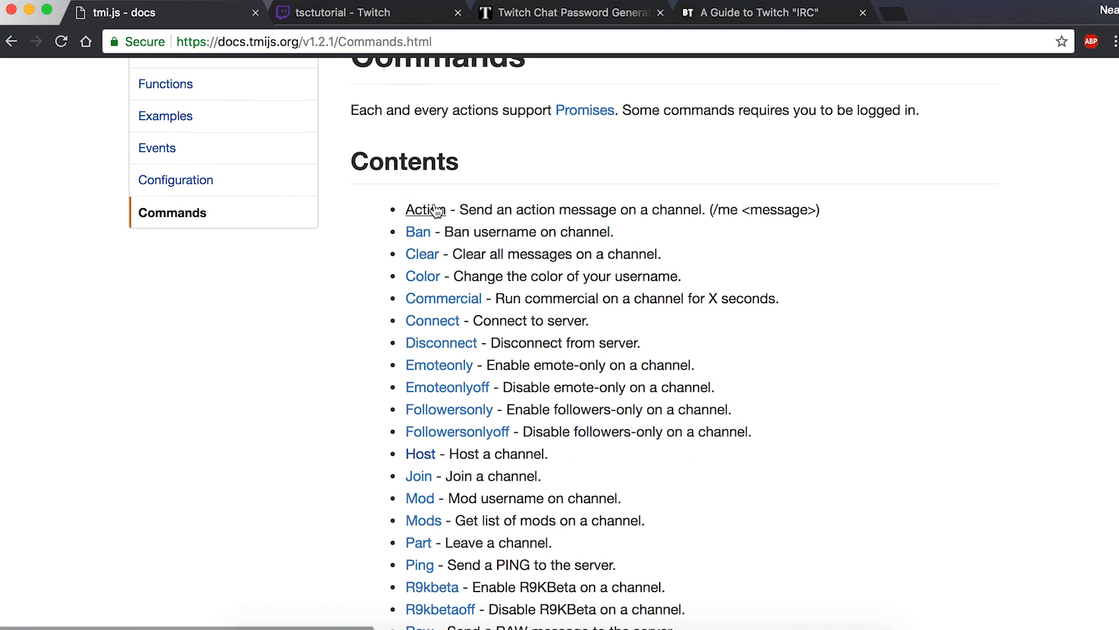
{"action": "left_click", "coordinate": [424, 208]}
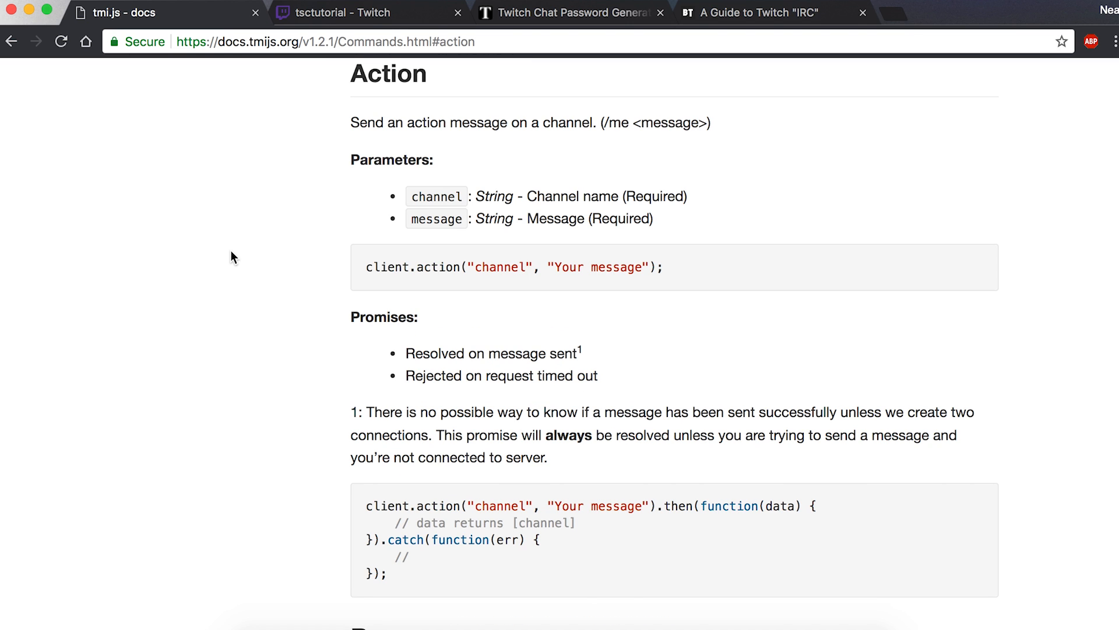
{"action": "mouse_move", "coordinate": [500, 292]}
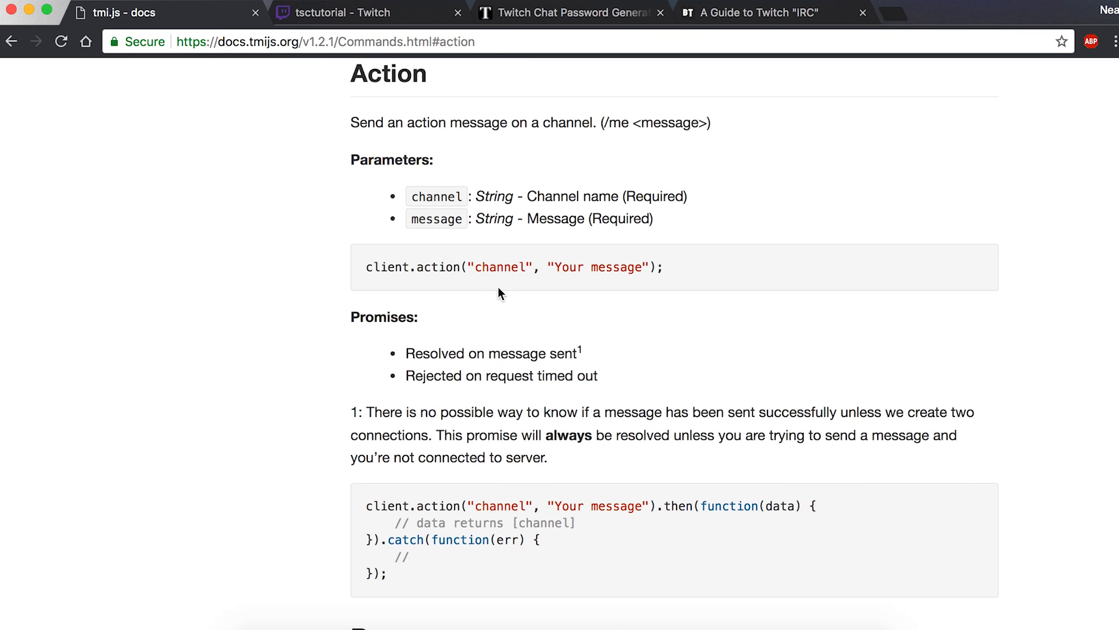
{"action": "double_click", "coordinate": [501, 267]}
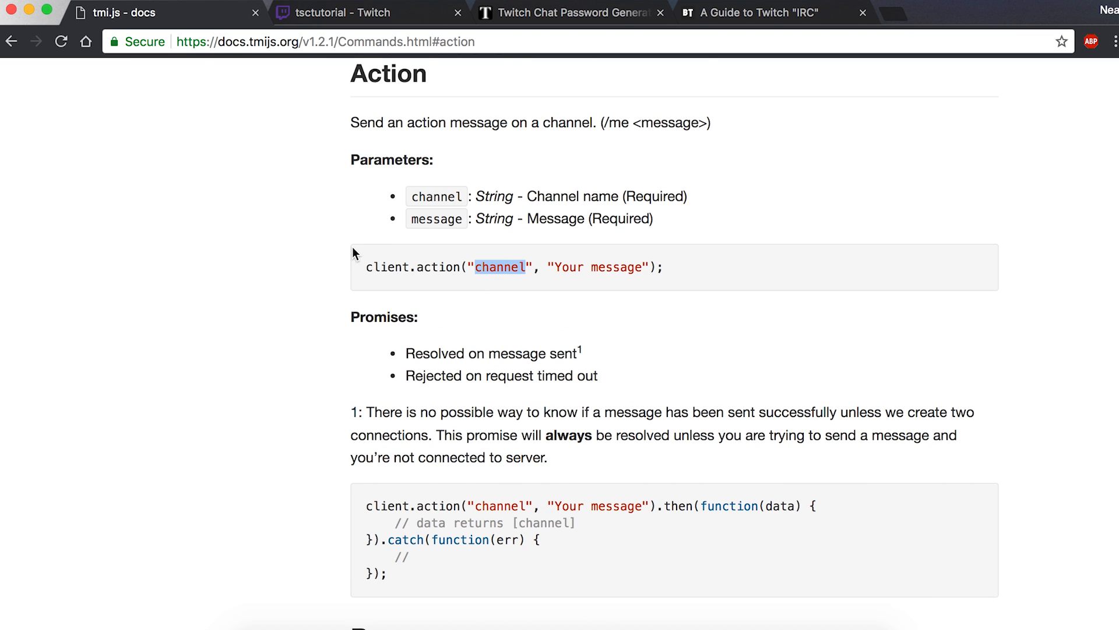
{"action": "scroll", "scroll_direction": "down", "scroll_amount": 3}
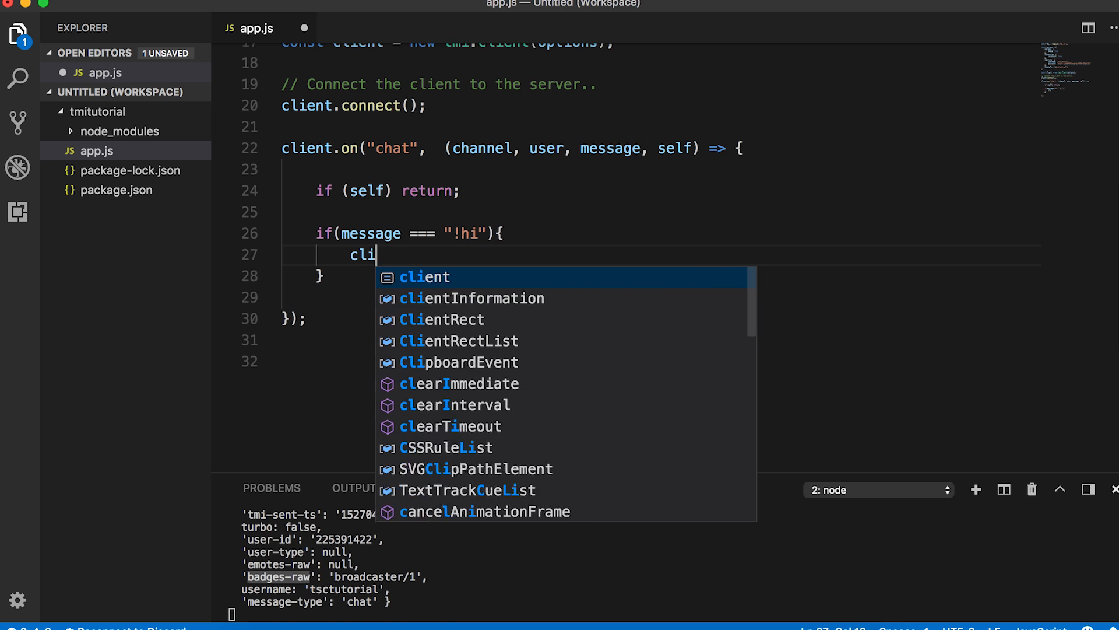
Step: Write client.action("tsctutorial", "Hi there!"); inside the if block so the bot replies to !hi
{"action": "type", "text": "ent.action()"}
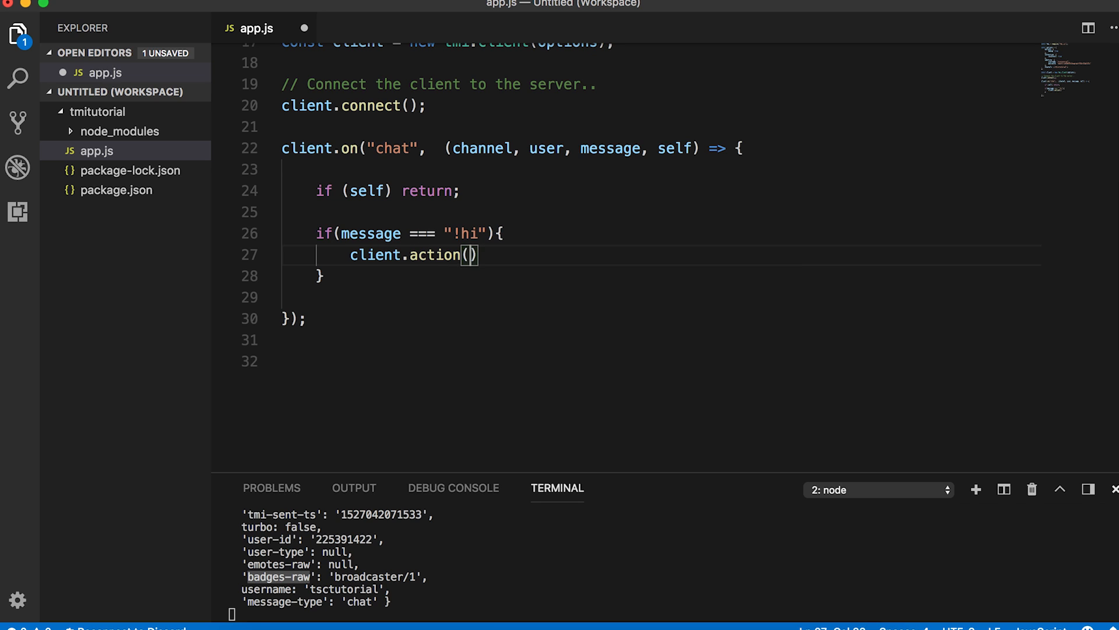
{"action": "type", "text": "\""}
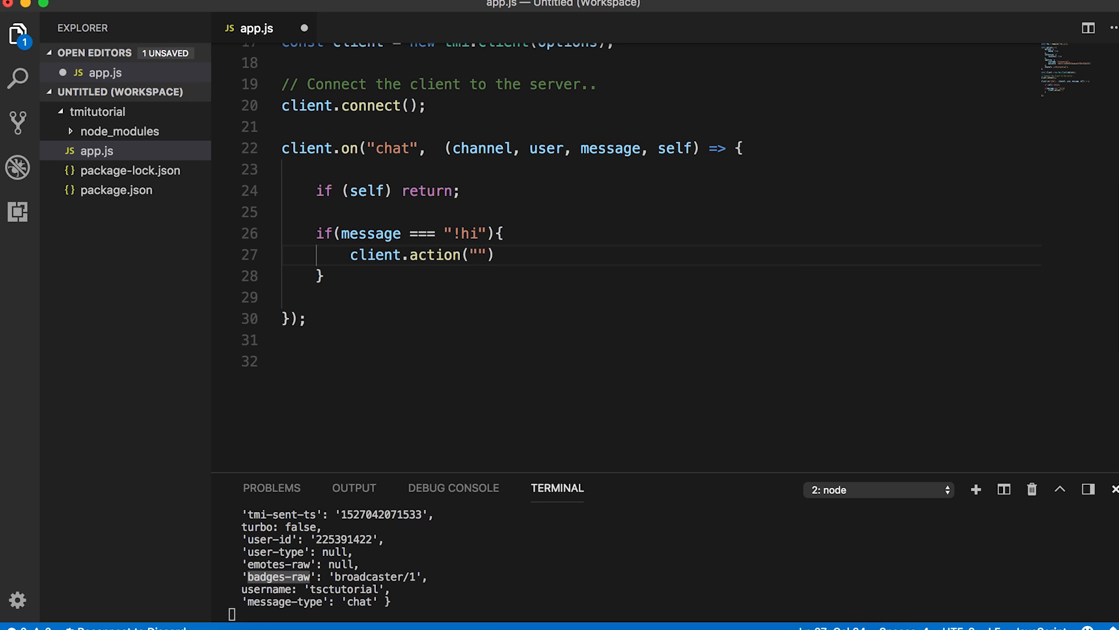
{"action": "type", "text": "tsctutorial"}
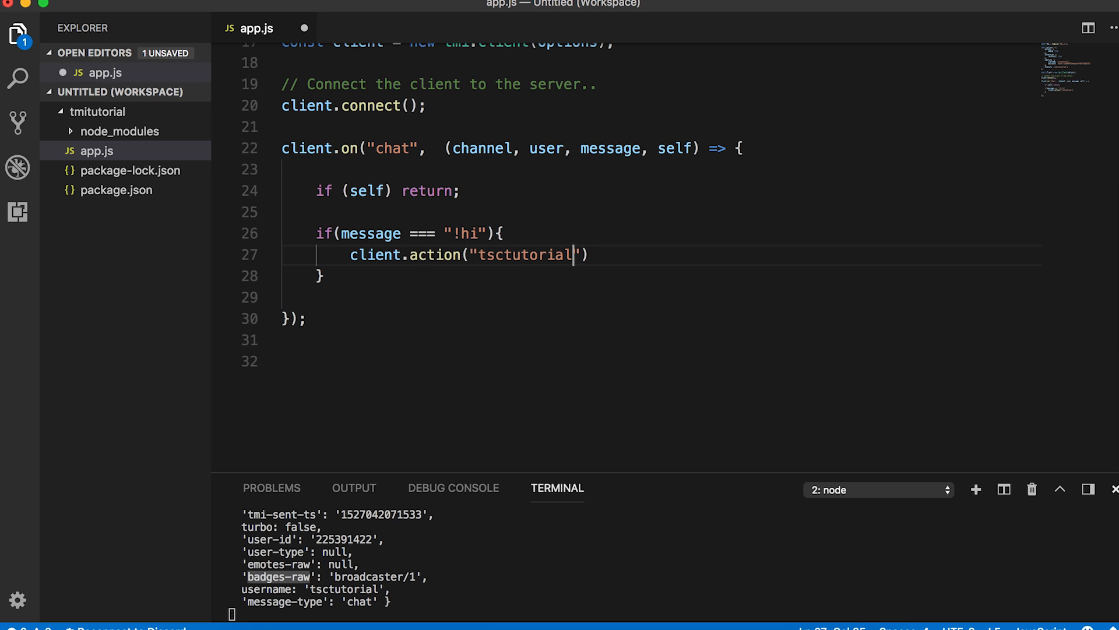
{"action": "type", "text": ", \"\""}
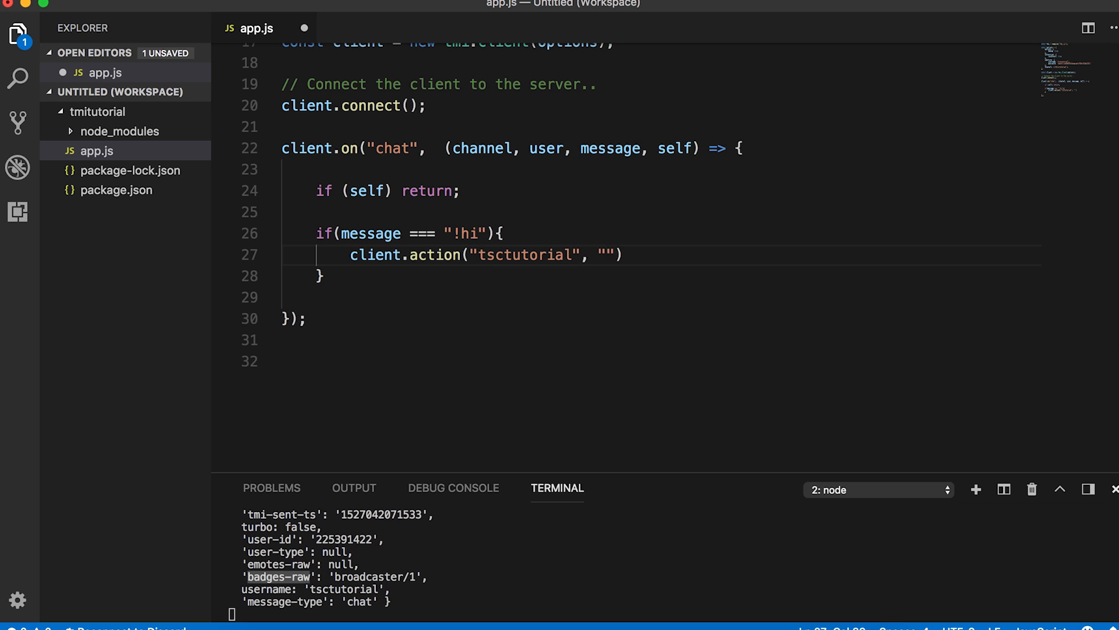
{"action": "type", "text": "Hi there"}
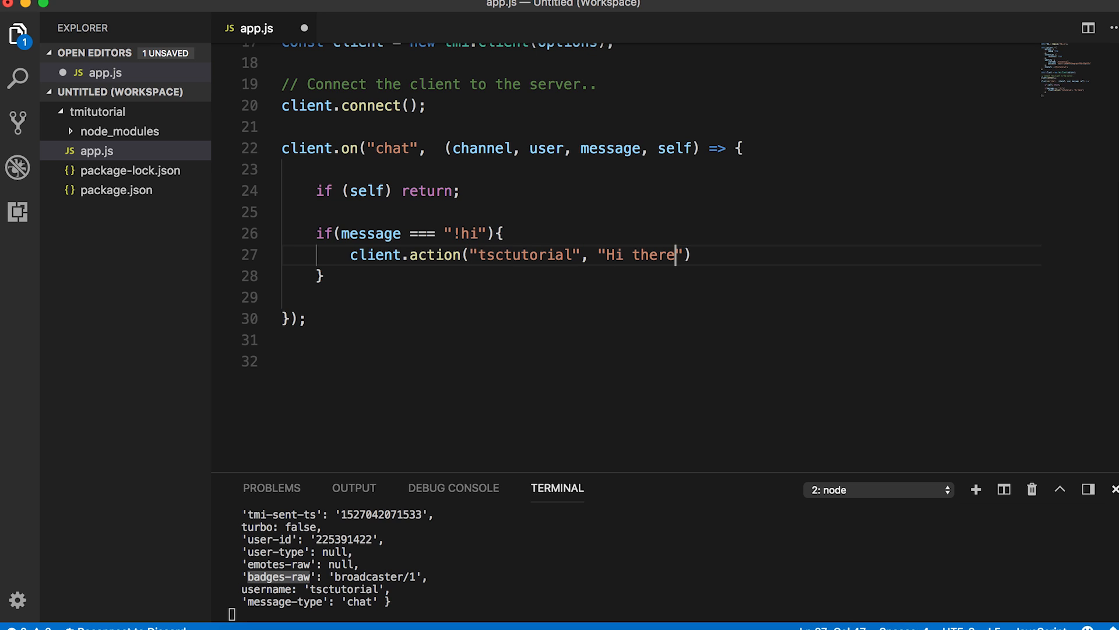
{"action": "type", "text": "!);"}
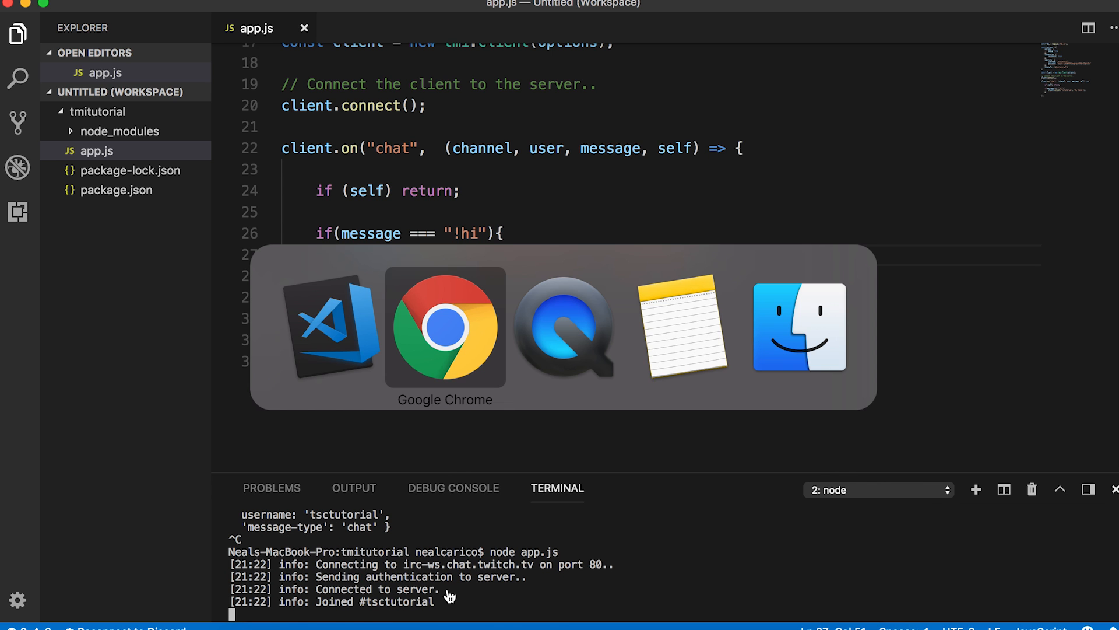
Step: View the bot's 'Hi there!' reply in Twitch chat, then return to the tmi.js docs
{"action": "left_click", "coordinate": [445, 328]}
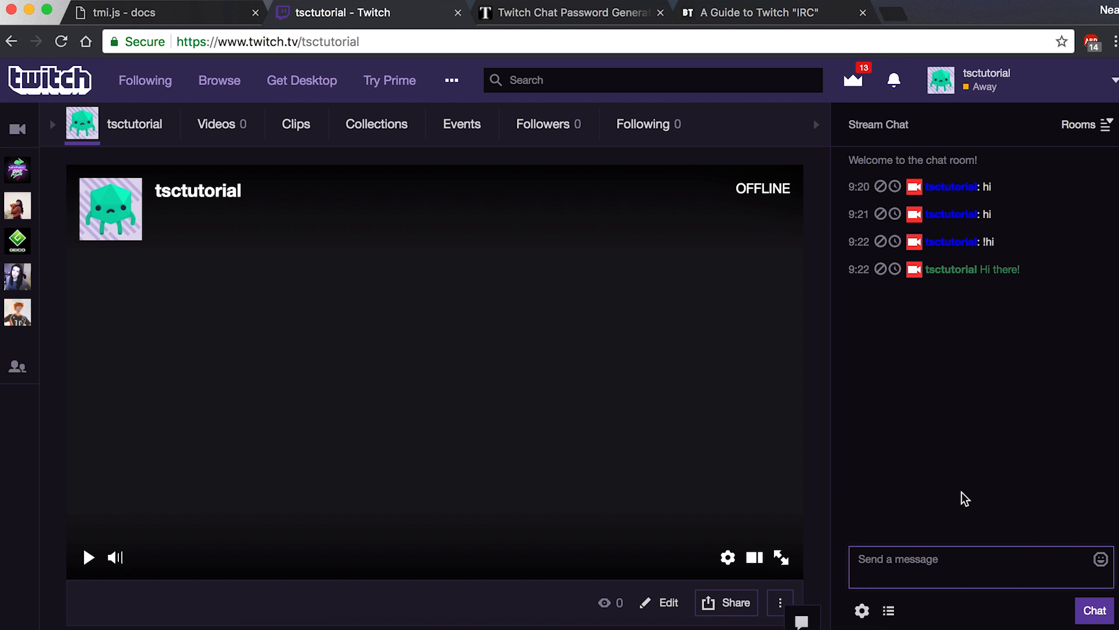
{"action": "left_click", "coordinate": [128, 12]}
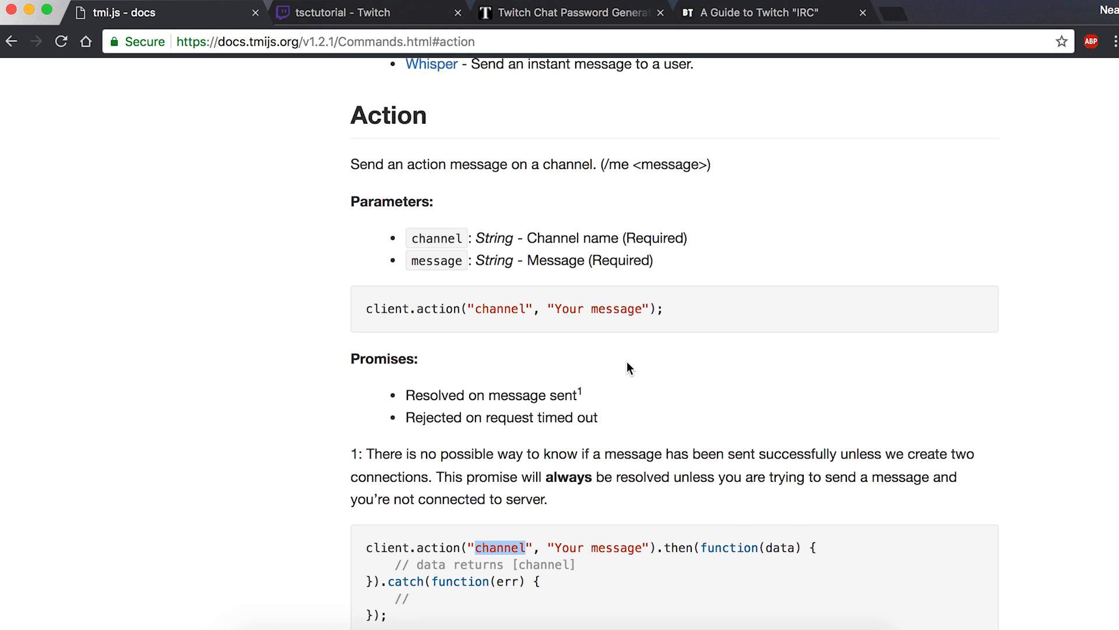
{"action": "scroll", "scroll_direction": "down", "scroll_amount": 3}
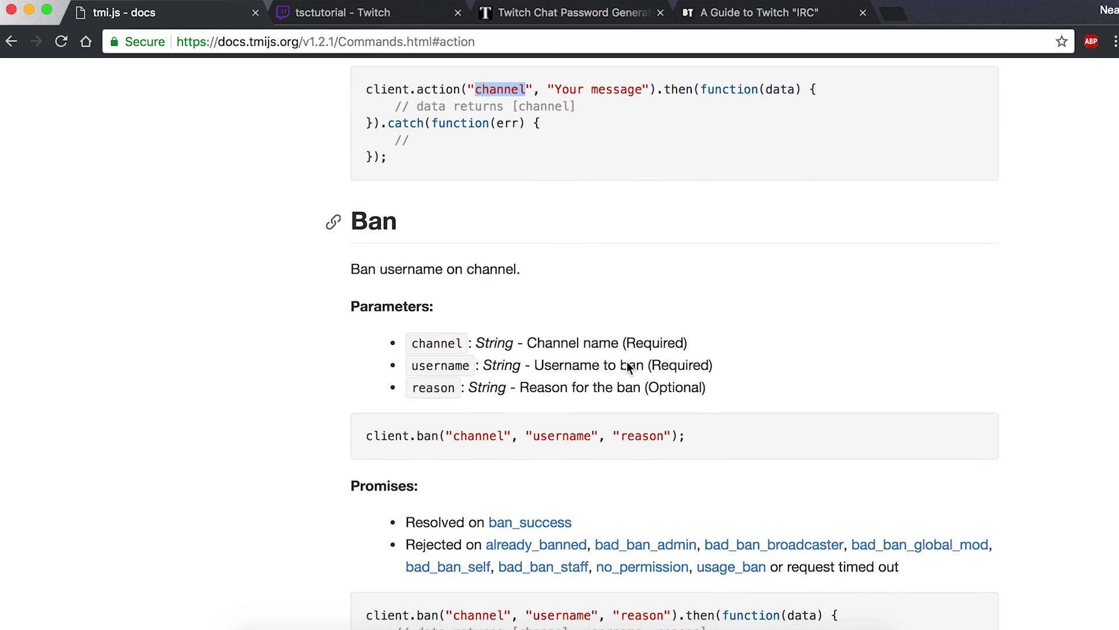
{"action": "scroll", "scroll_direction": "down", "scroll_amount": 3}
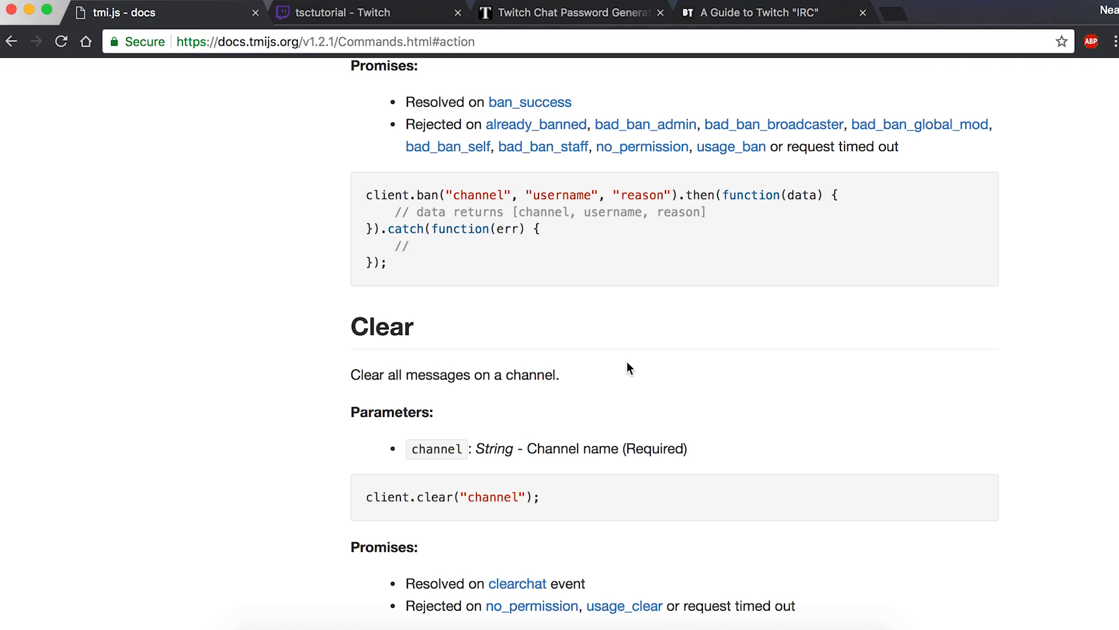
{"action": "scroll", "scroll_direction": "up", "scroll_amount": 3}
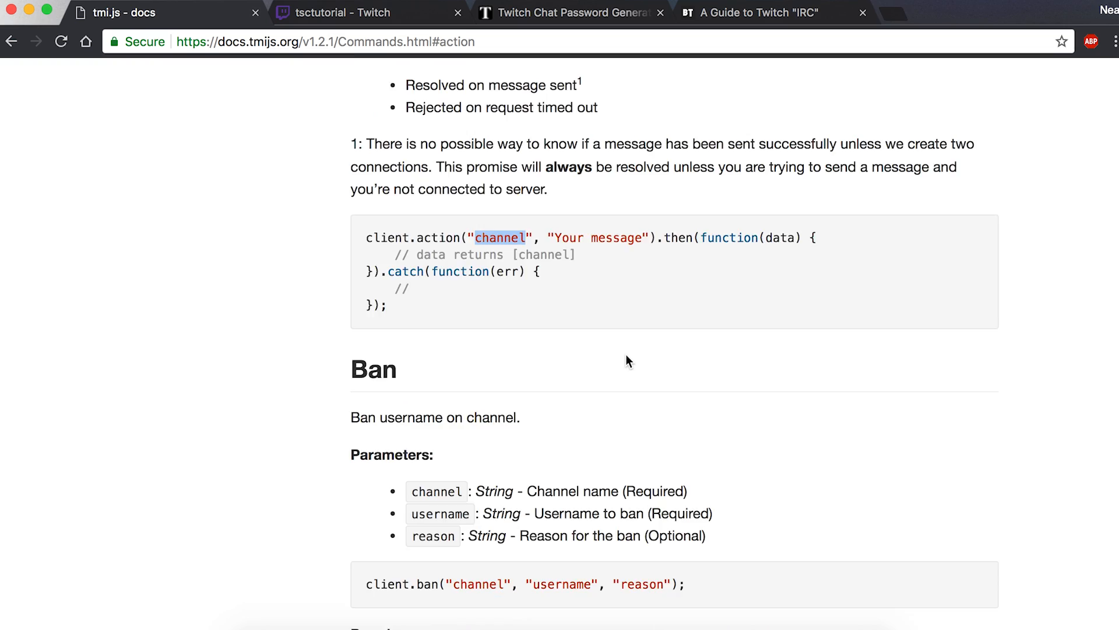
{"action": "scroll", "scroll_direction": "up", "scroll_amount": 3}
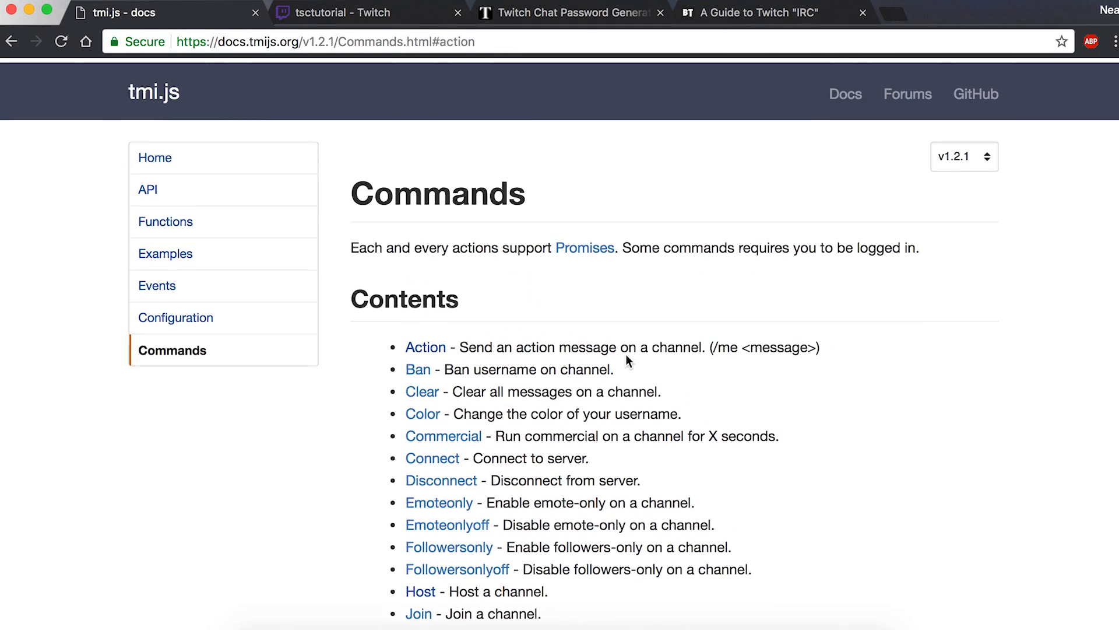
{"action": "scroll", "scroll_direction": "down", "scroll_amount": 3}
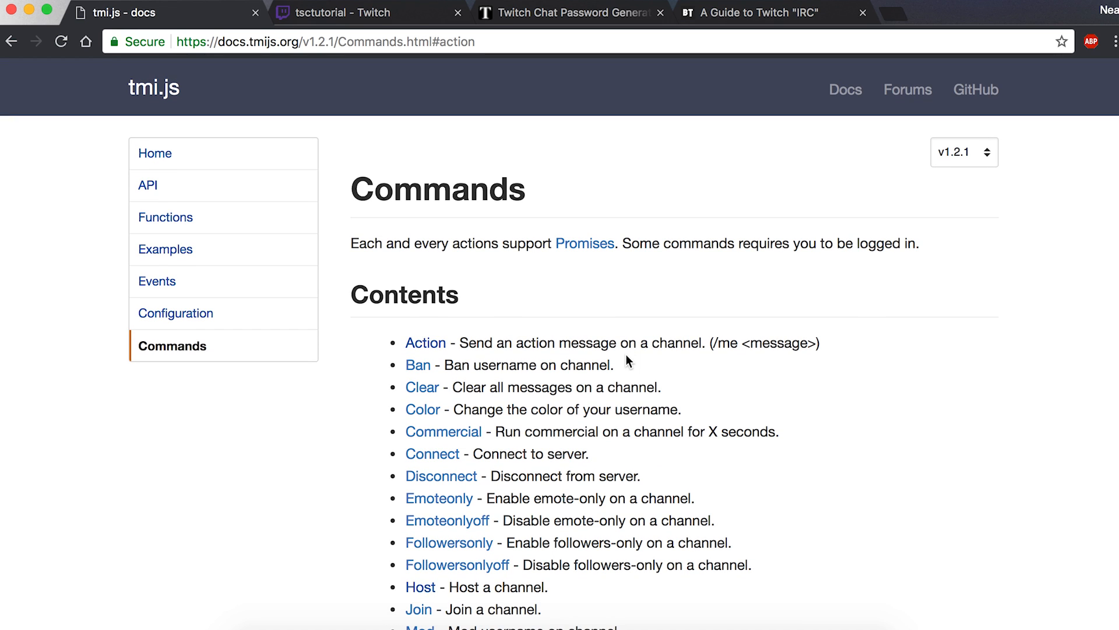